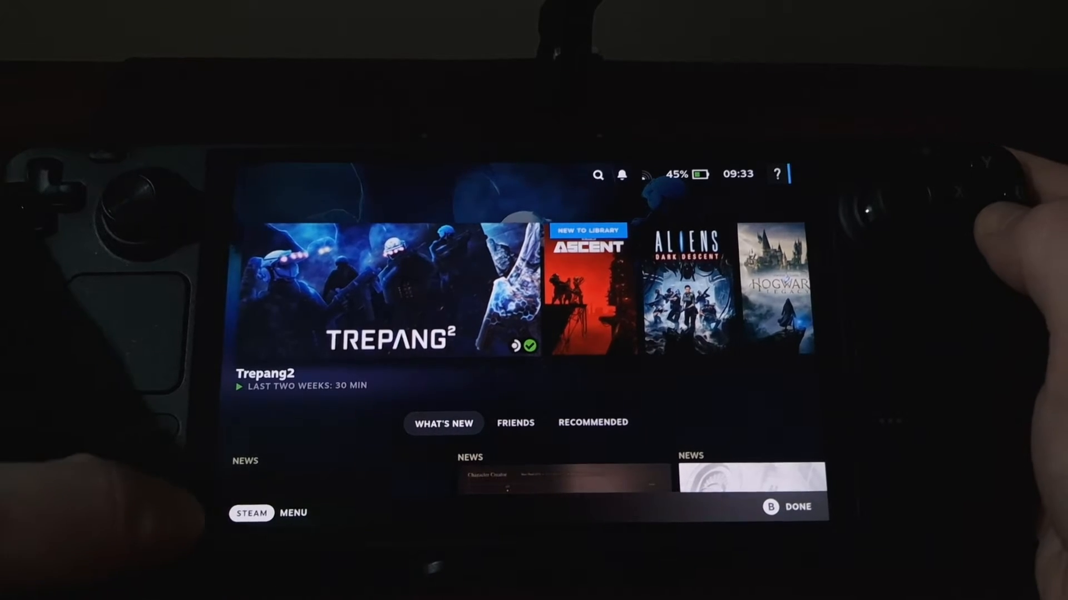
Use the Steam menu's Power options to switch the Steam Deck to desktop mode
{"action": "left_click", "coordinate": [251, 513]}
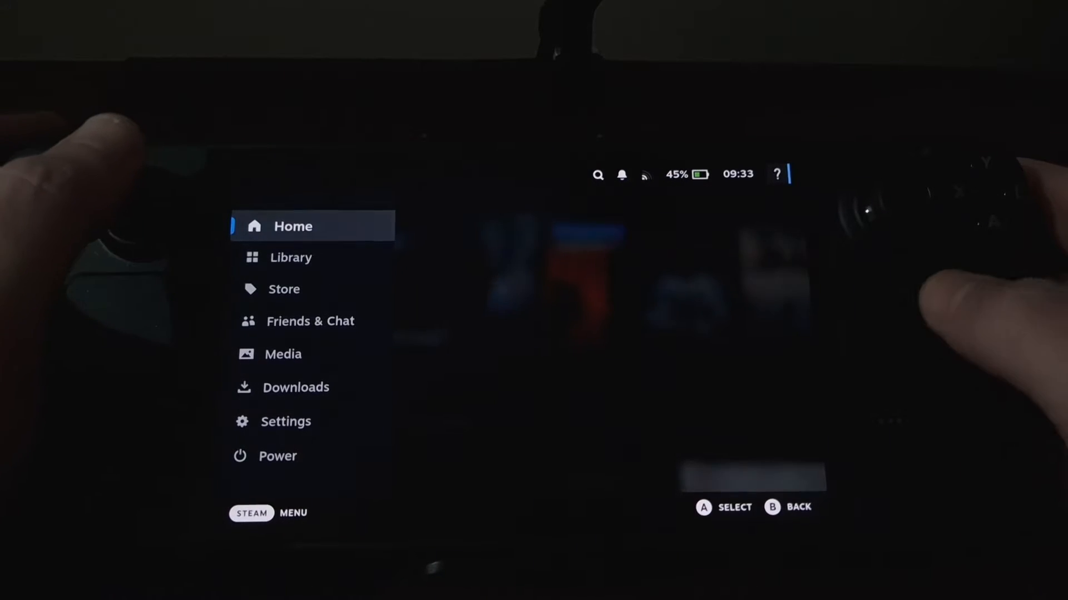
{"action": "left_click", "coordinate": [277, 456]}
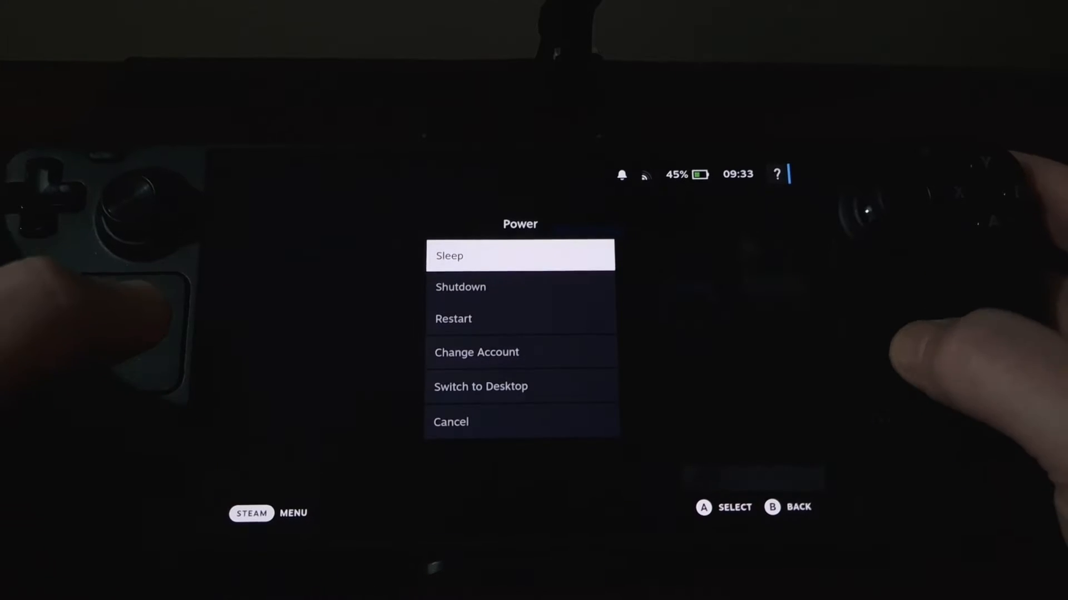
{"action": "left_click", "coordinate": [480, 386]}
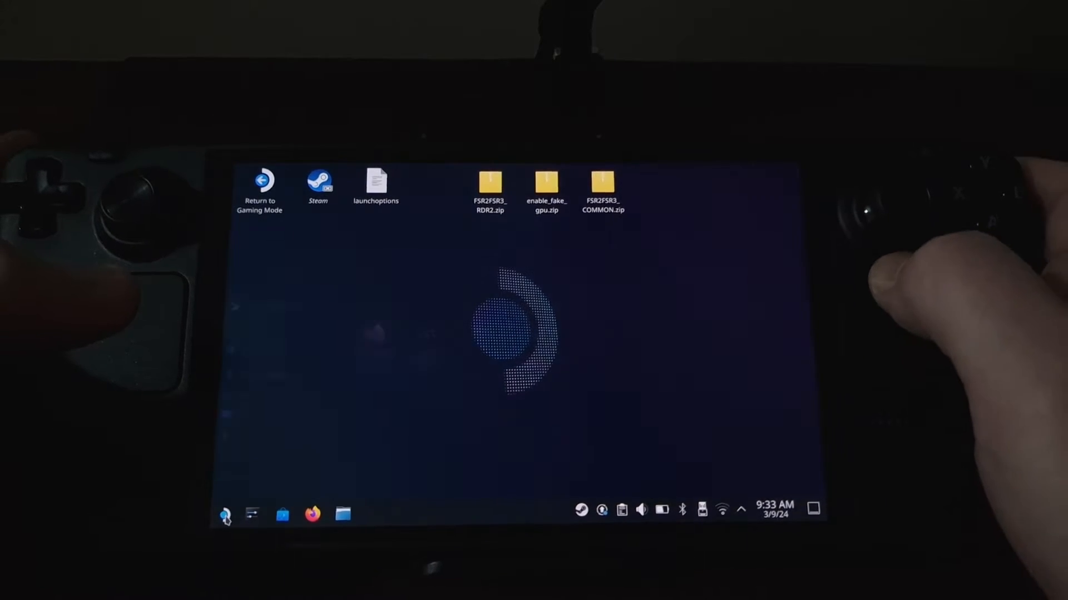
Search the application launcher for 'pa' and bring up Parsec's Discover store page
{"action": "left_click", "coordinate": [225, 514]}
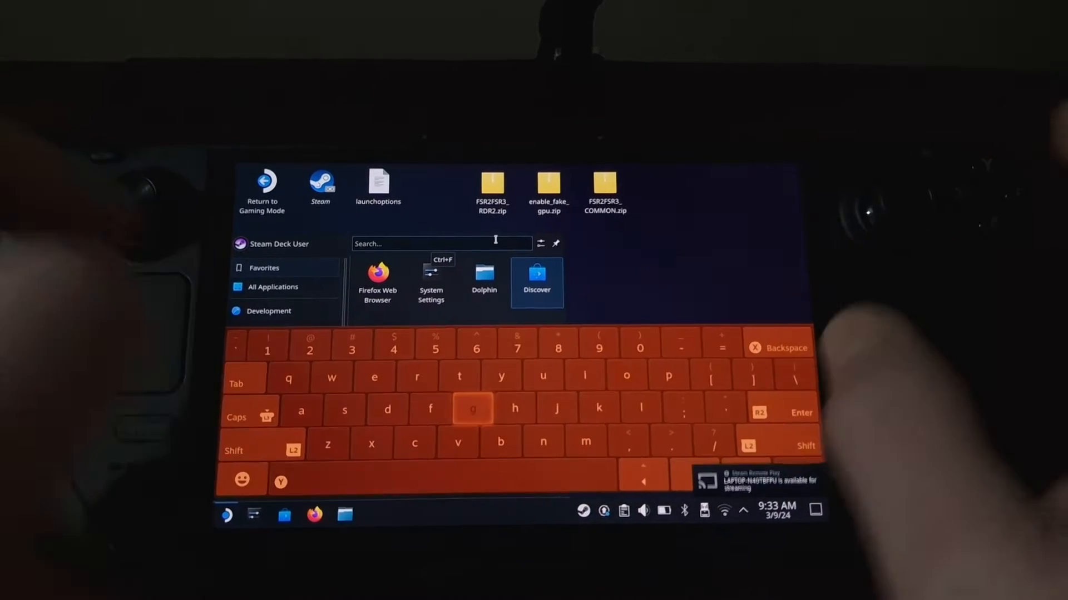
{"action": "type", "text": "parsec"}
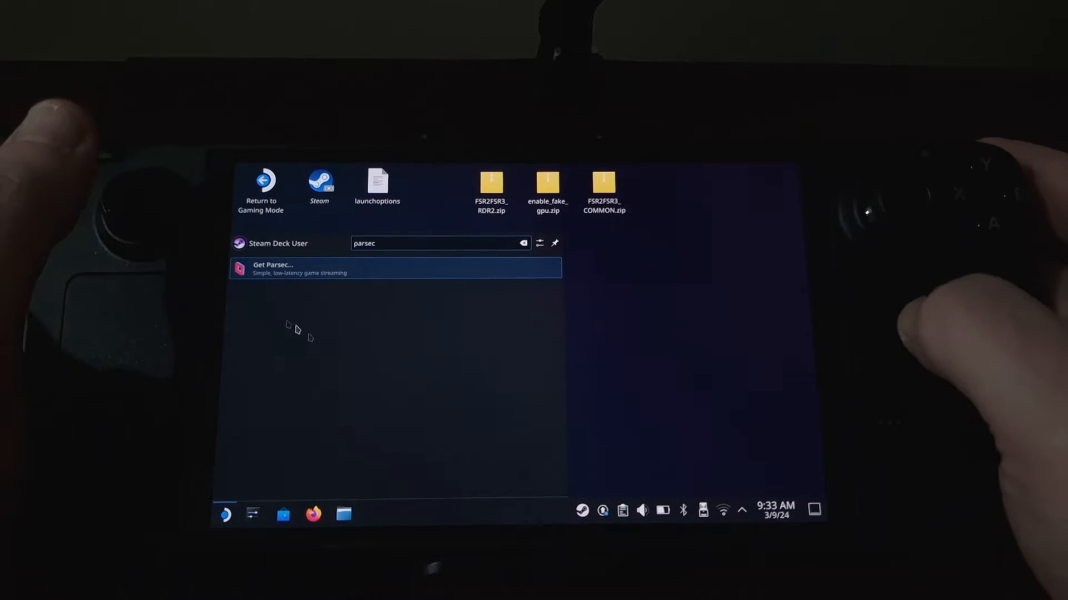
{"action": "left_click", "coordinate": [395, 268]}
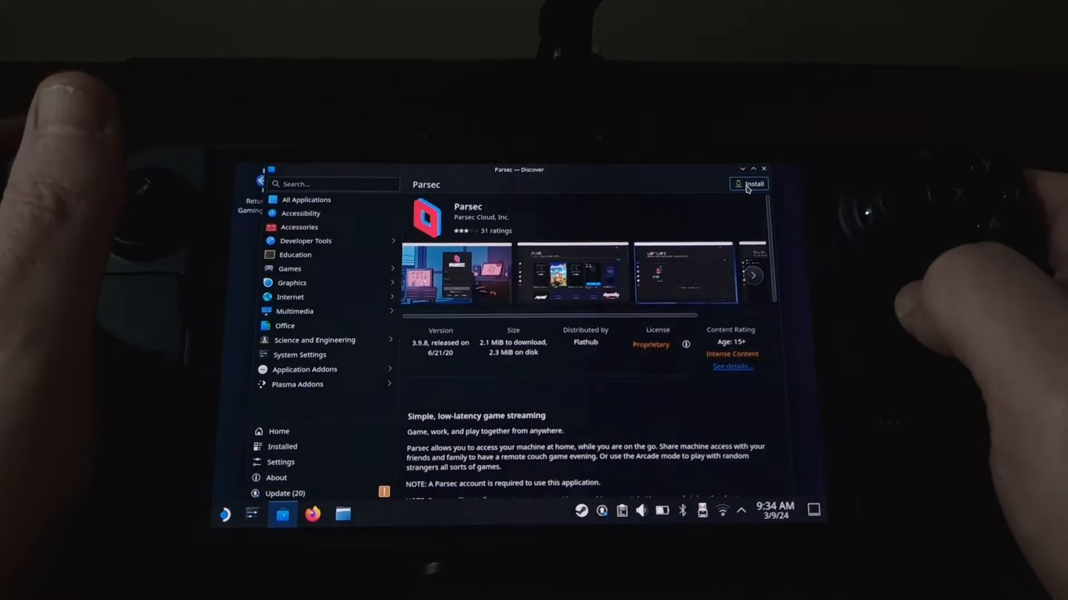
Install Parsec from its Discover page
{"action": "left_click", "coordinate": [748, 183]}
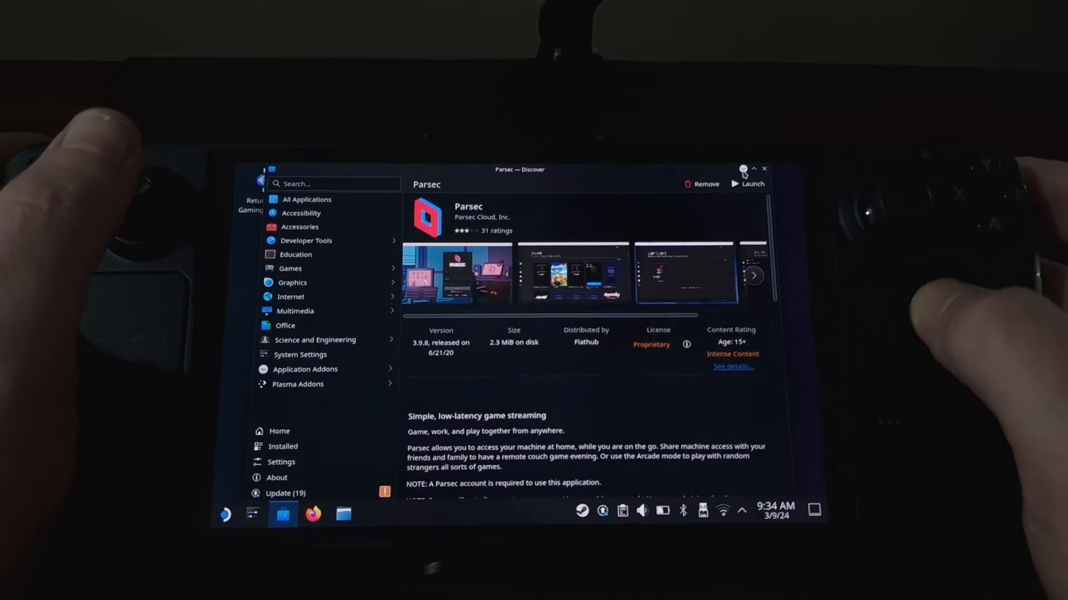
{"action": "mouse_move", "coordinate": [754, 169]}
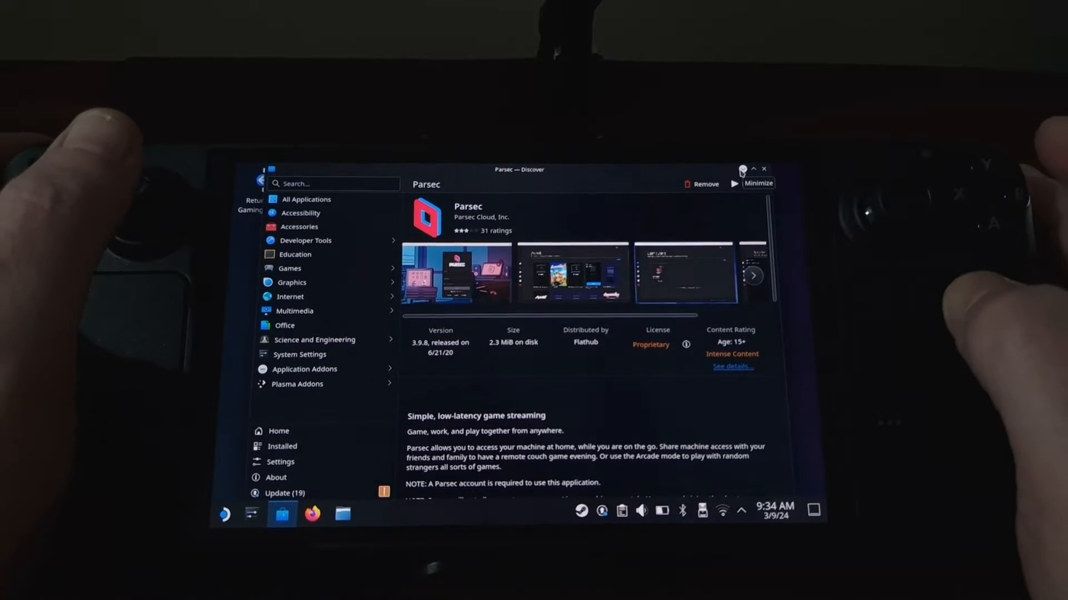
Minimize Discover, launch the Steam desktop client and go to the library home
{"action": "left_click", "coordinate": [757, 184]}
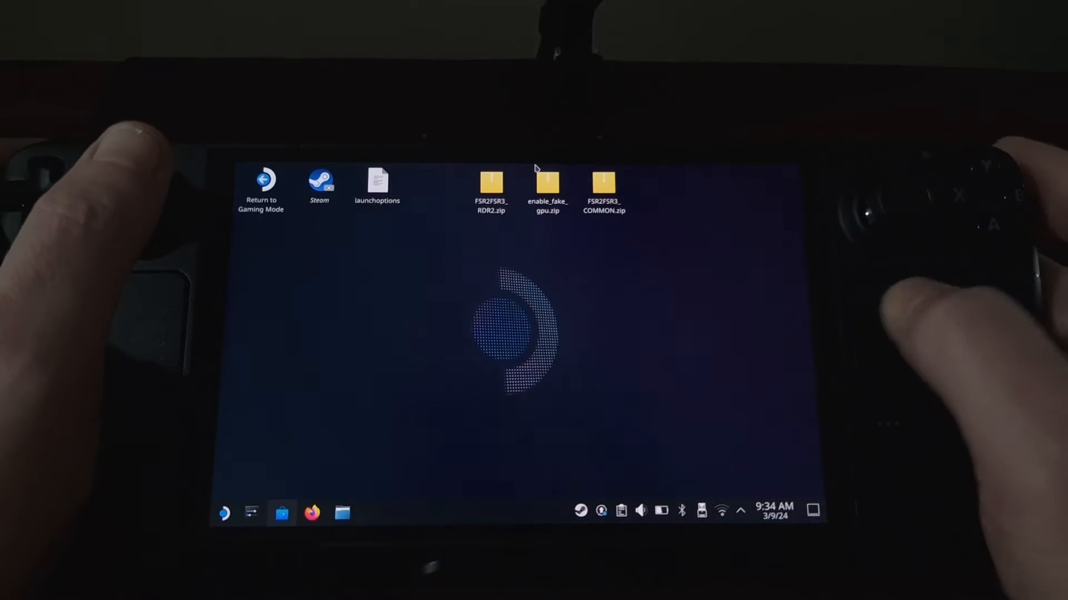
{"action": "left_click", "coordinate": [319, 185]}
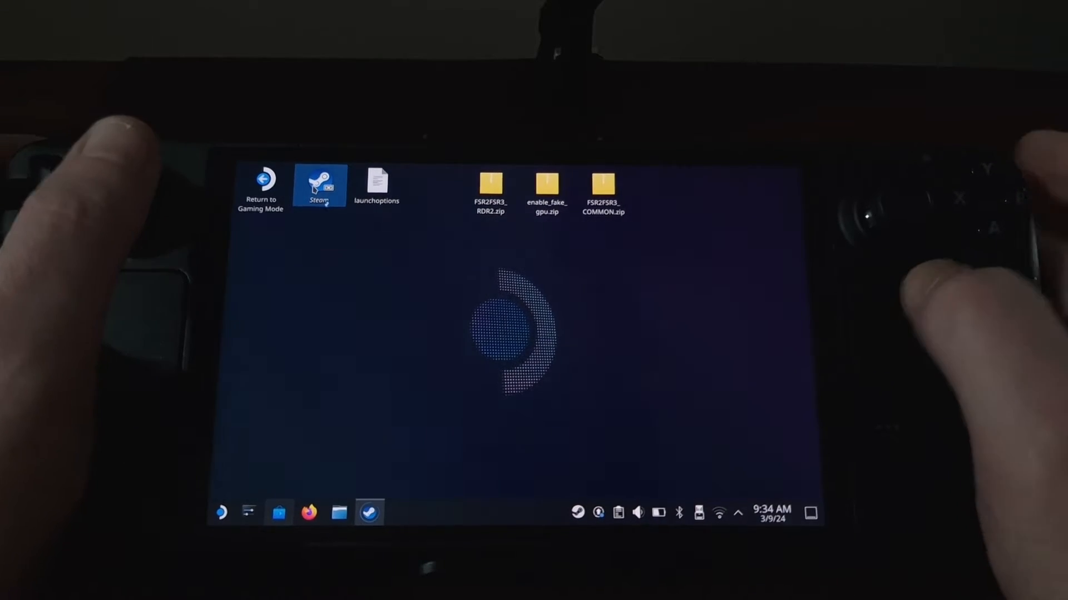
{"action": "double_click", "coordinate": [319, 186]}
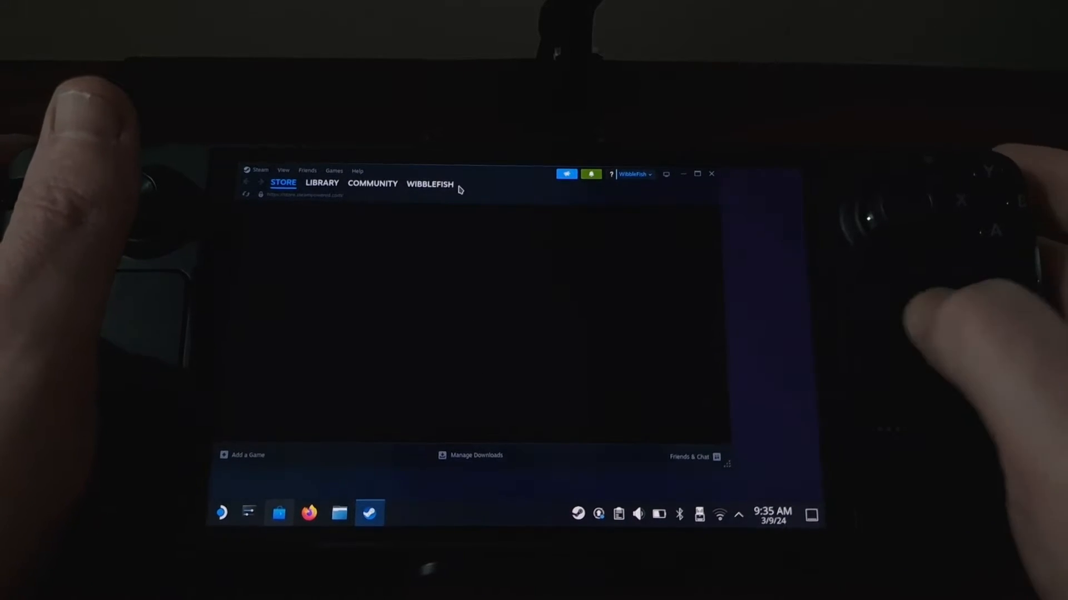
{"action": "left_click", "coordinate": [321, 183]}
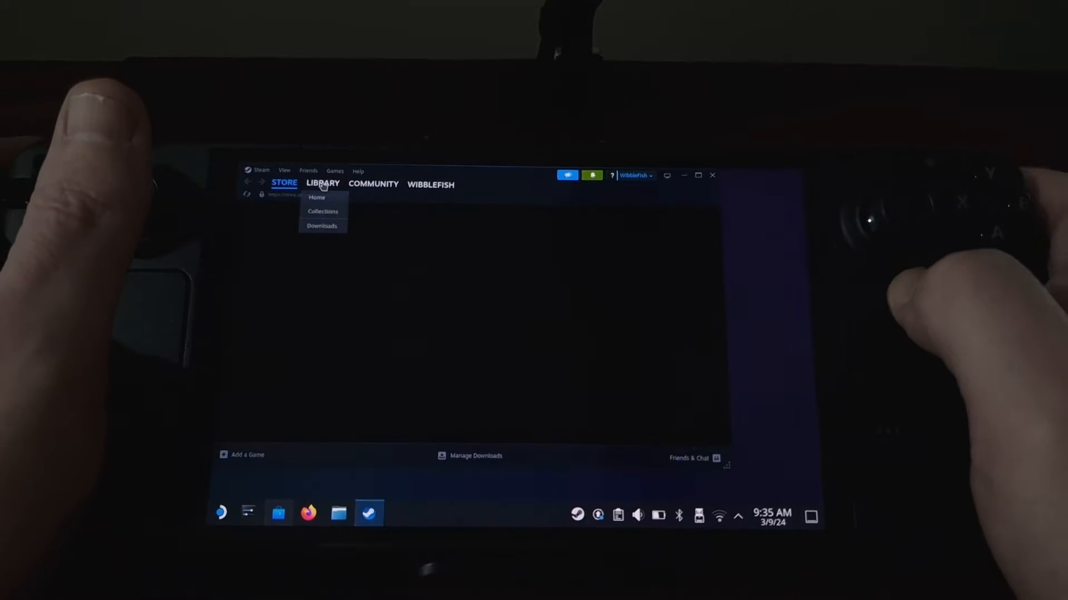
{"action": "left_click", "coordinate": [317, 198]}
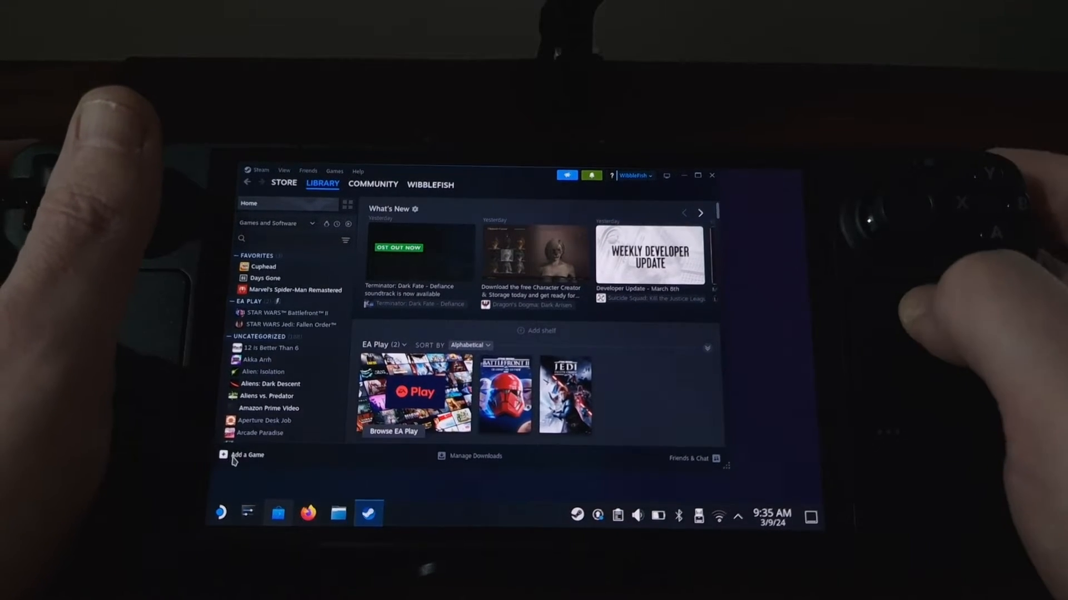
Add Parsec to the library via Add a Non-Steam Game, ticking it in the program list
{"action": "left_click", "coordinate": [245, 455]}
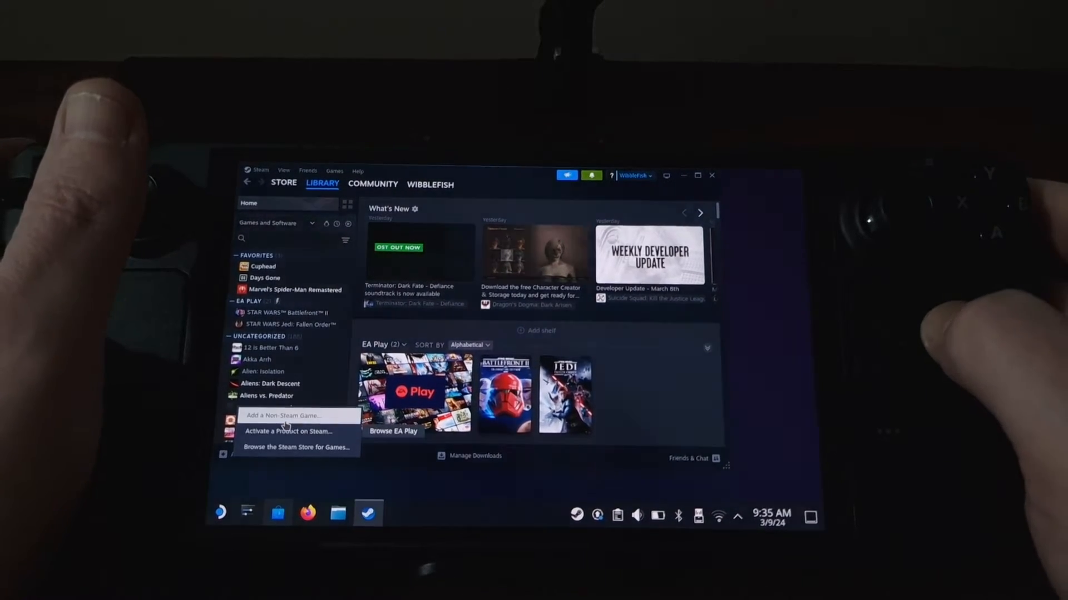
{"action": "left_click", "coordinate": [477, 340]}
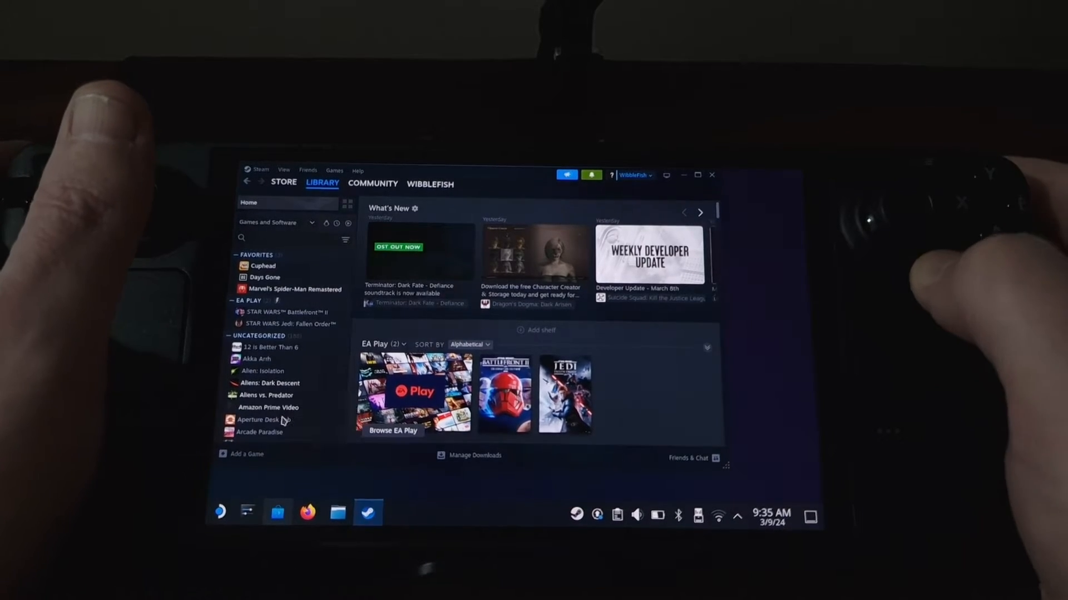
{"action": "left_click", "coordinate": [244, 454]}
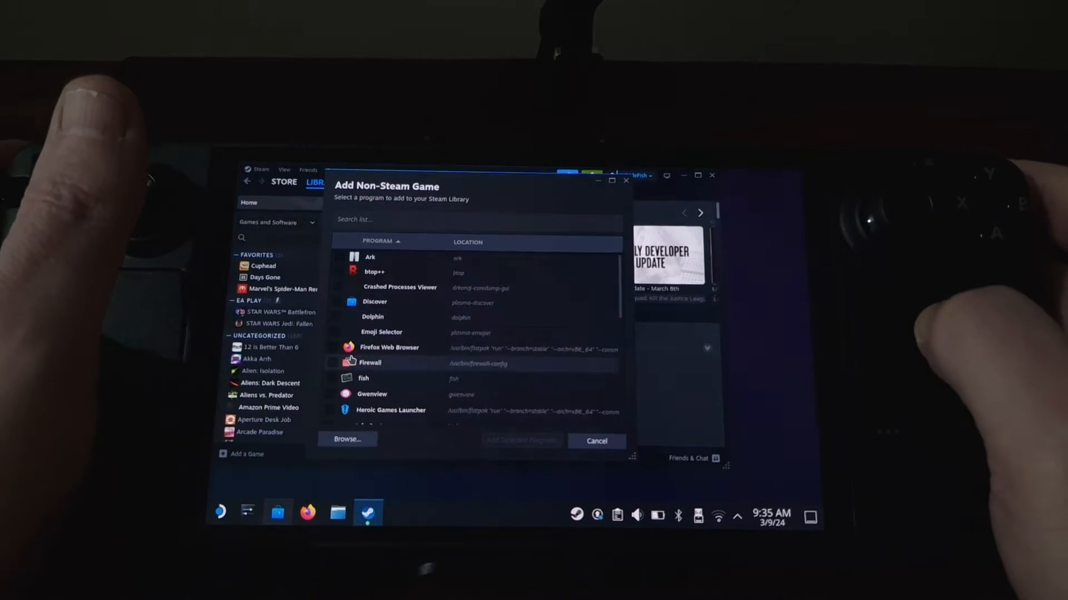
{"action": "scroll", "scroll_direction": "down", "scroll_amount": 3}
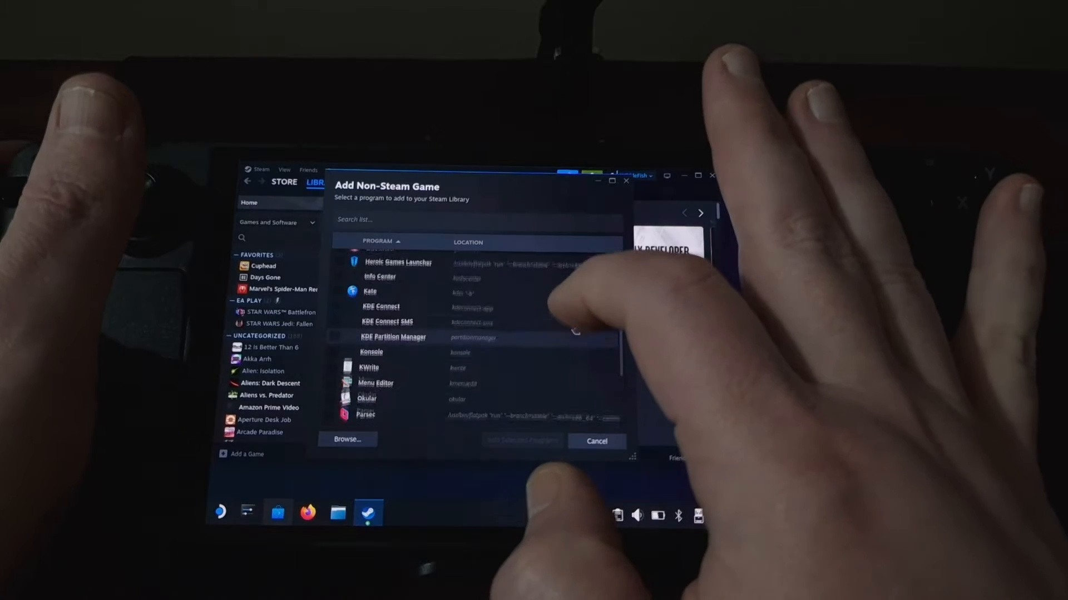
{"action": "scroll", "scroll_direction": "down", "scroll_amount": 3}
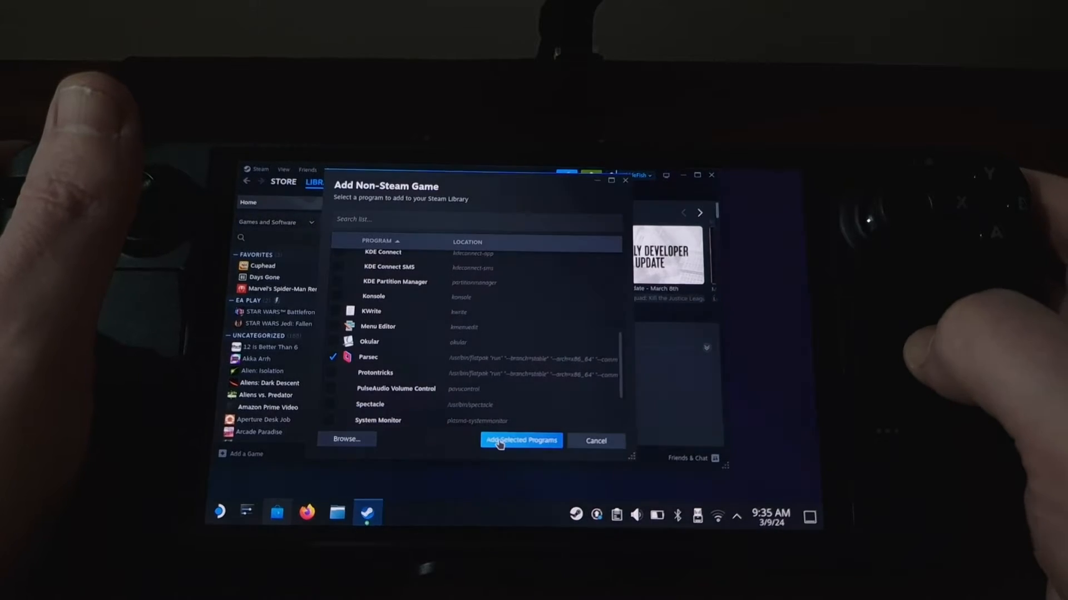
{"action": "left_click", "coordinate": [520, 440]}
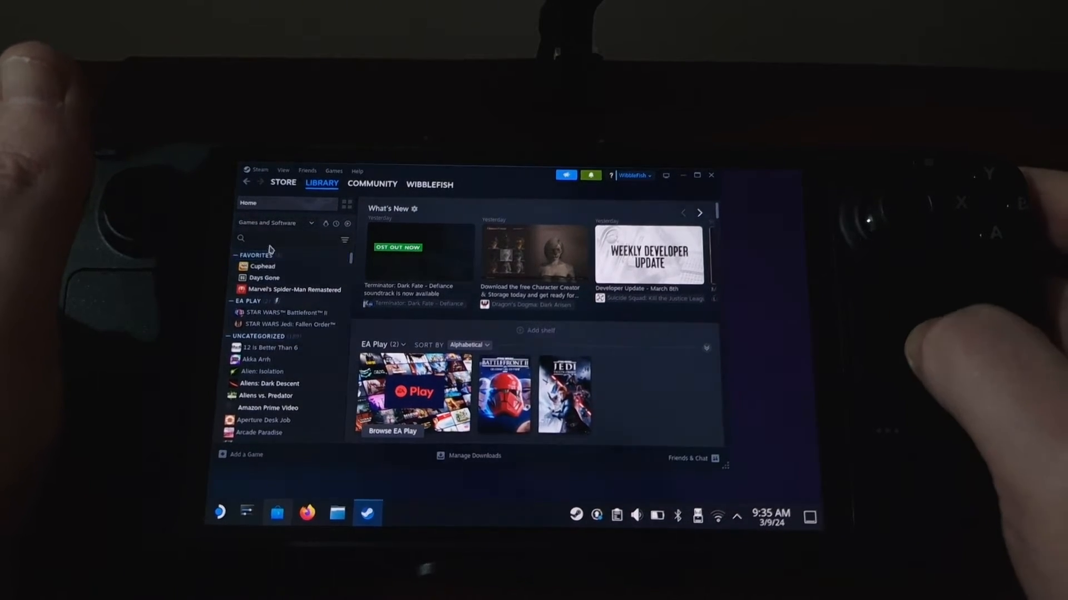
Search the library for 'par', open Parsec's game page and bring up its gear menu
{"action": "left_click", "coordinate": [286, 239]}
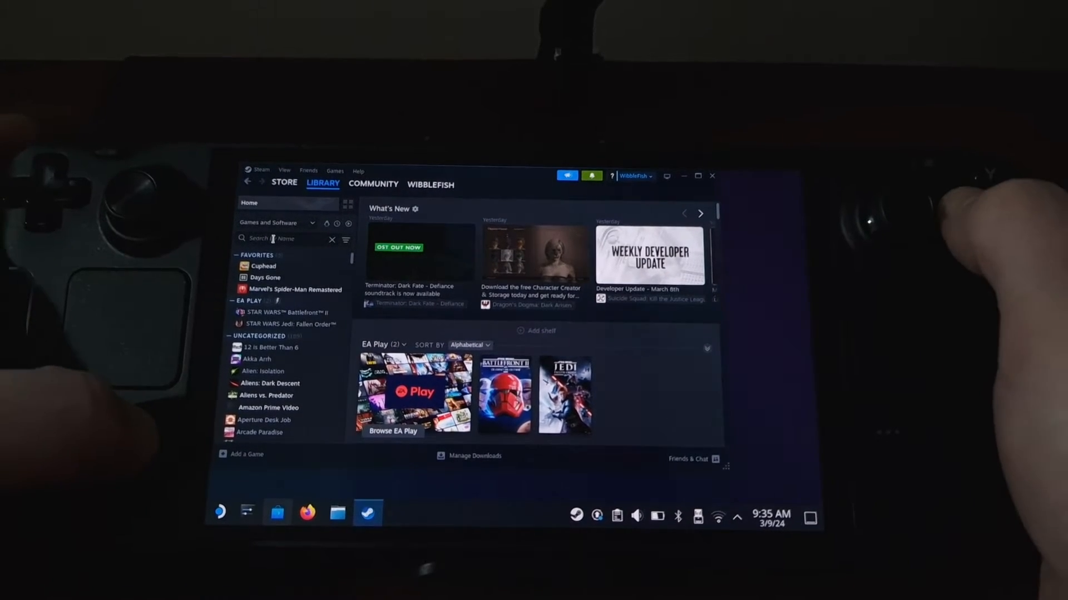
{"action": "left_click", "coordinate": [285, 238]}
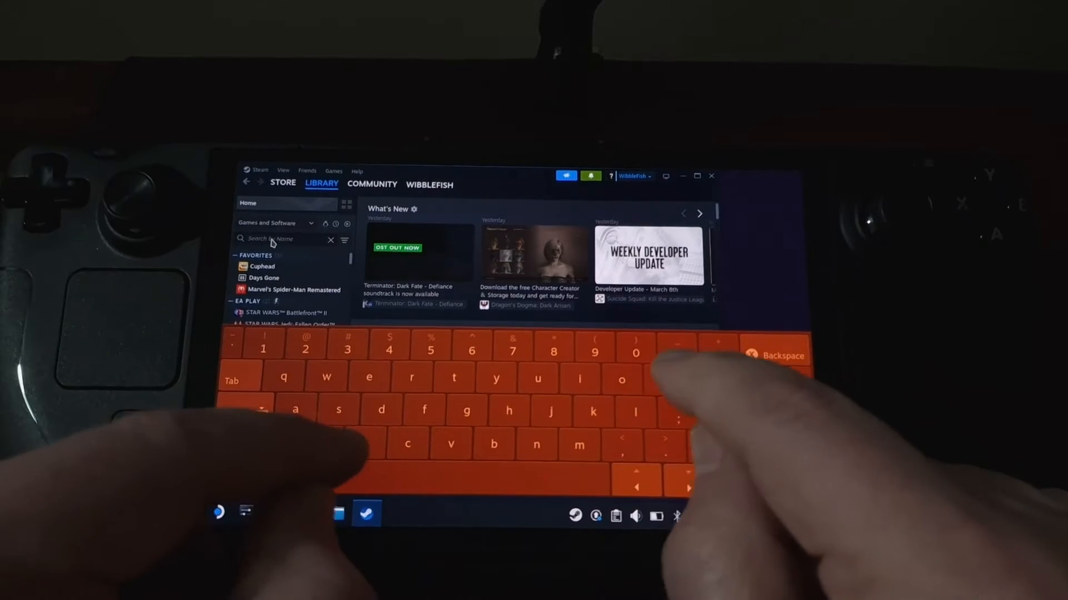
{"action": "type", "text": "parsec"}
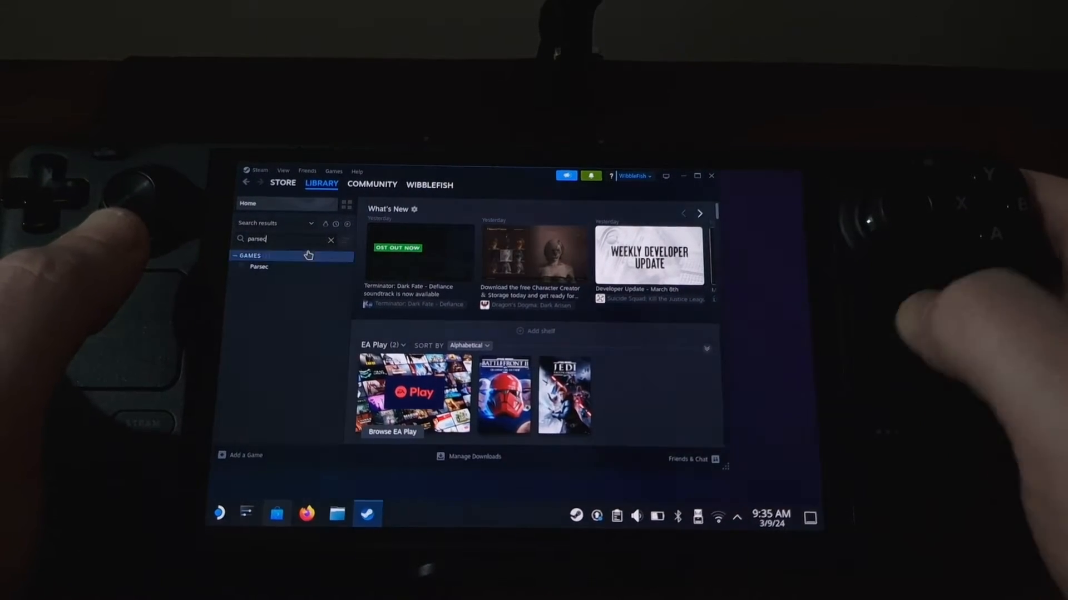
{"action": "left_click", "coordinate": [259, 266]}
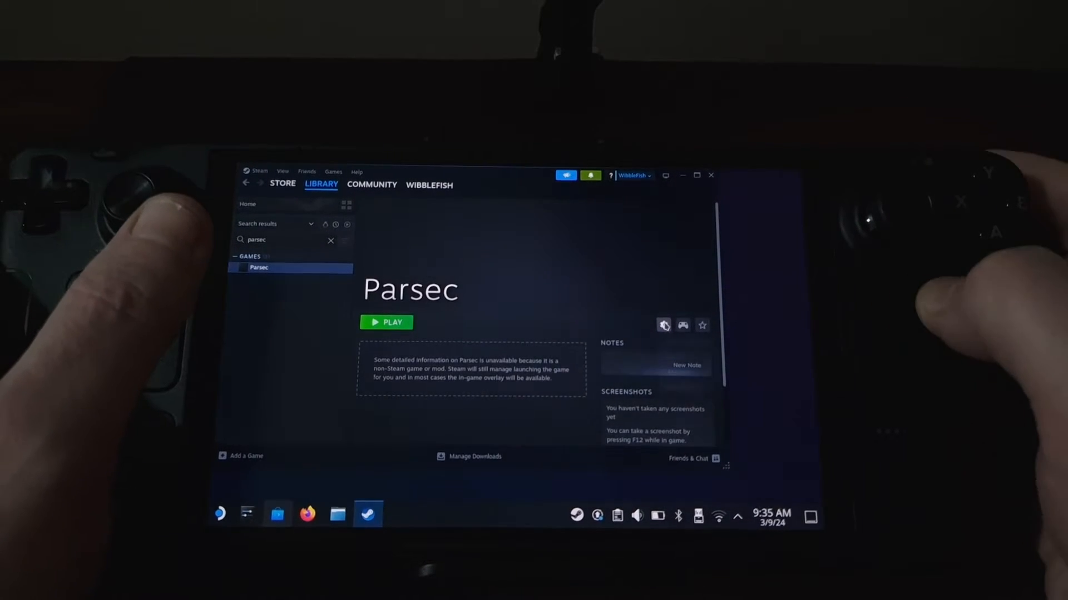
{"action": "left_click", "coordinate": [663, 325]}
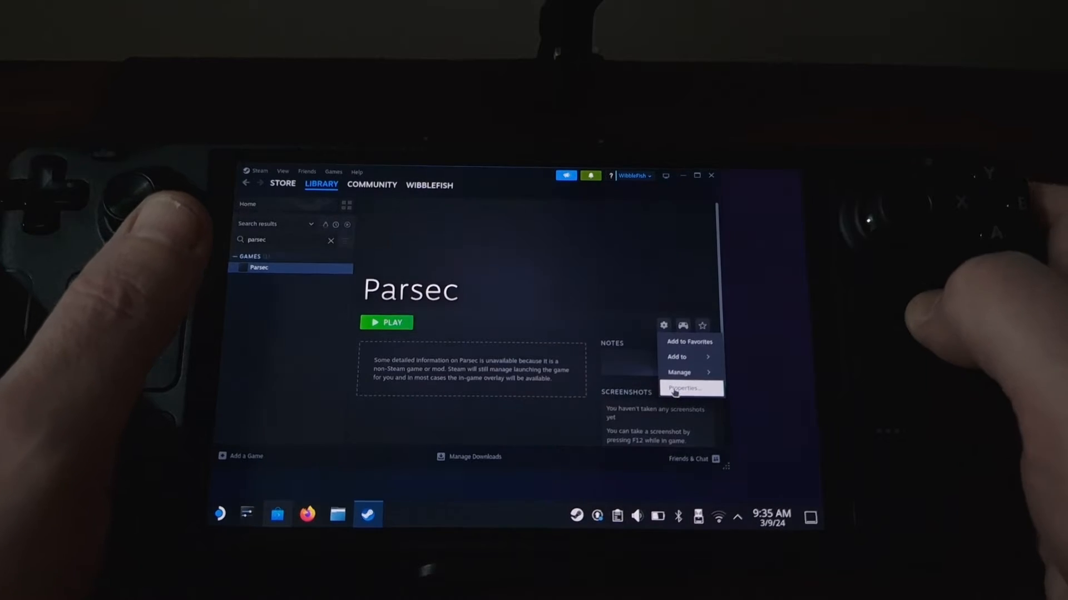
Open Parsec's shortcut properties showing its flatpak target and launch options
{"action": "left_click", "coordinate": [686, 388]}
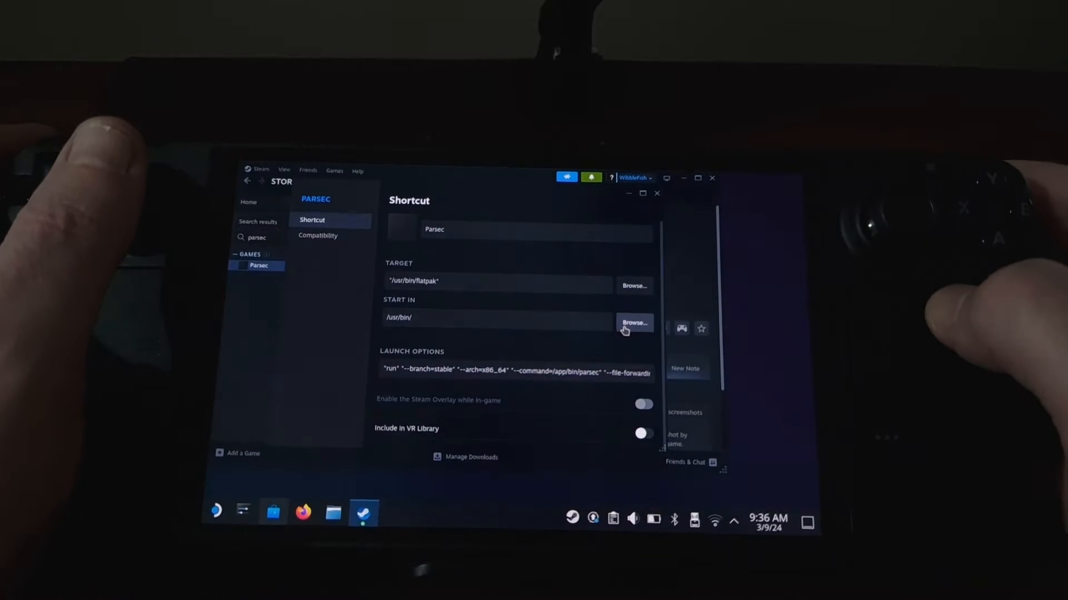
Browse for a new Start In folder, expanding var > lib > flatpak in the directory tree
{"action": "left_click", "coordinate": [633, 323]}
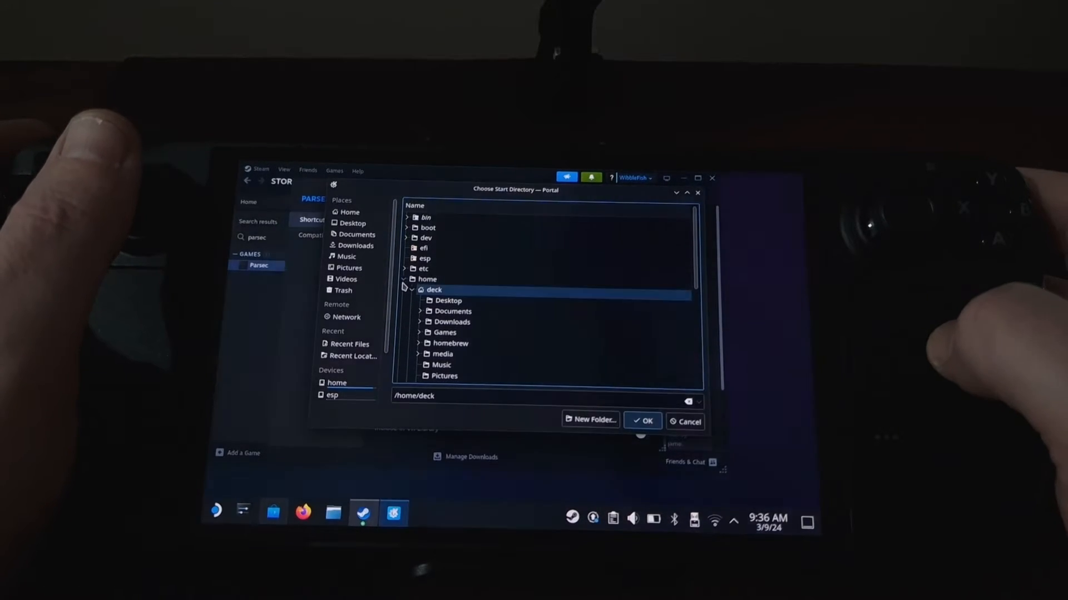
{"action": "left_click", "coordinate": [404, 280]}
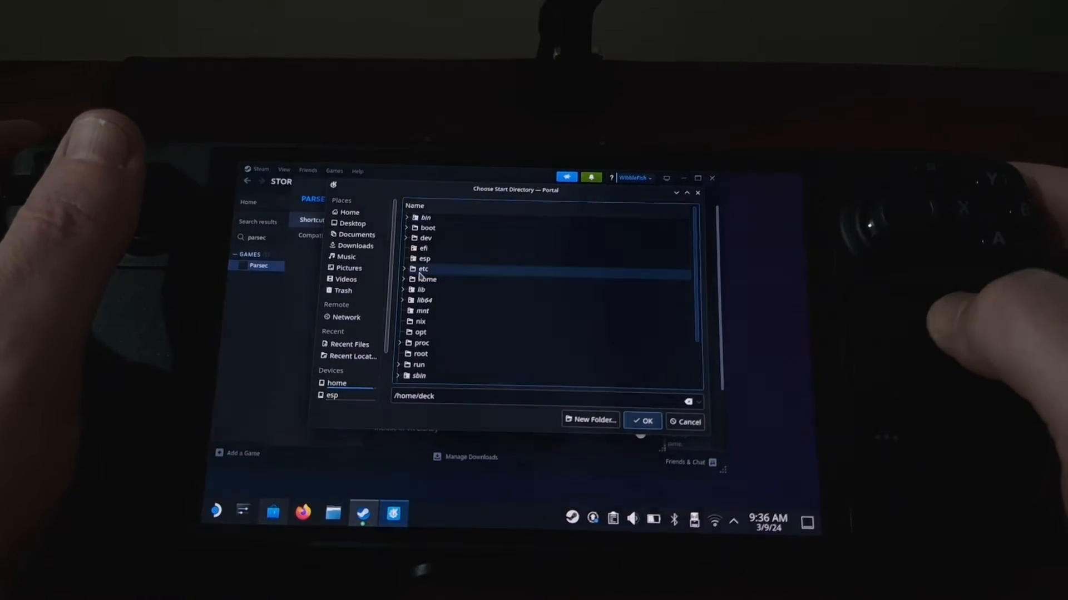
{"action": "left_click", "coordinate": [422, 310]}
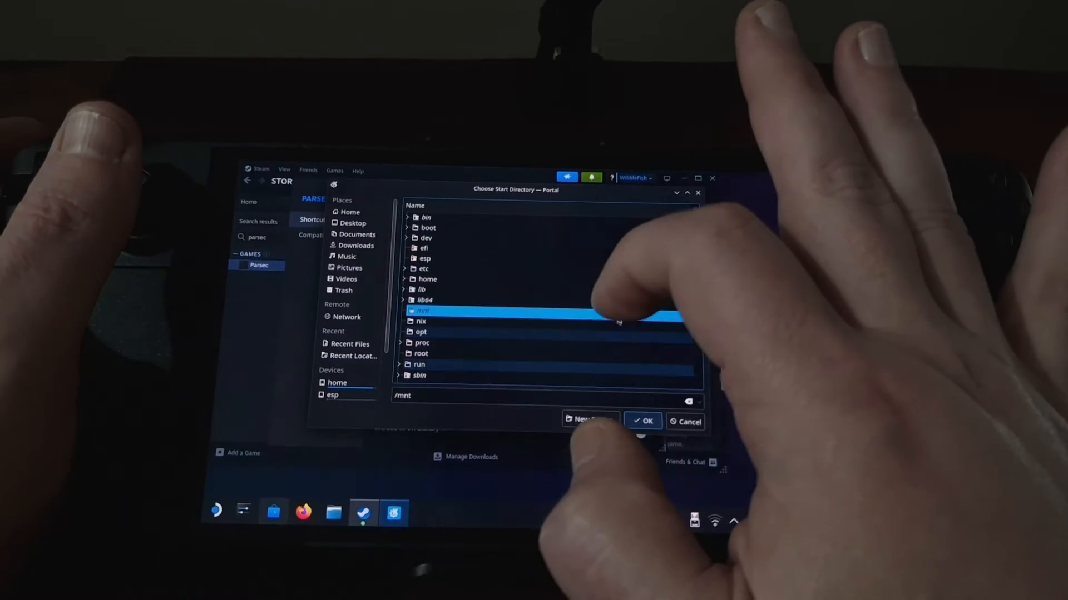
{"action": "left_click", "coordinate": [424, 300]}
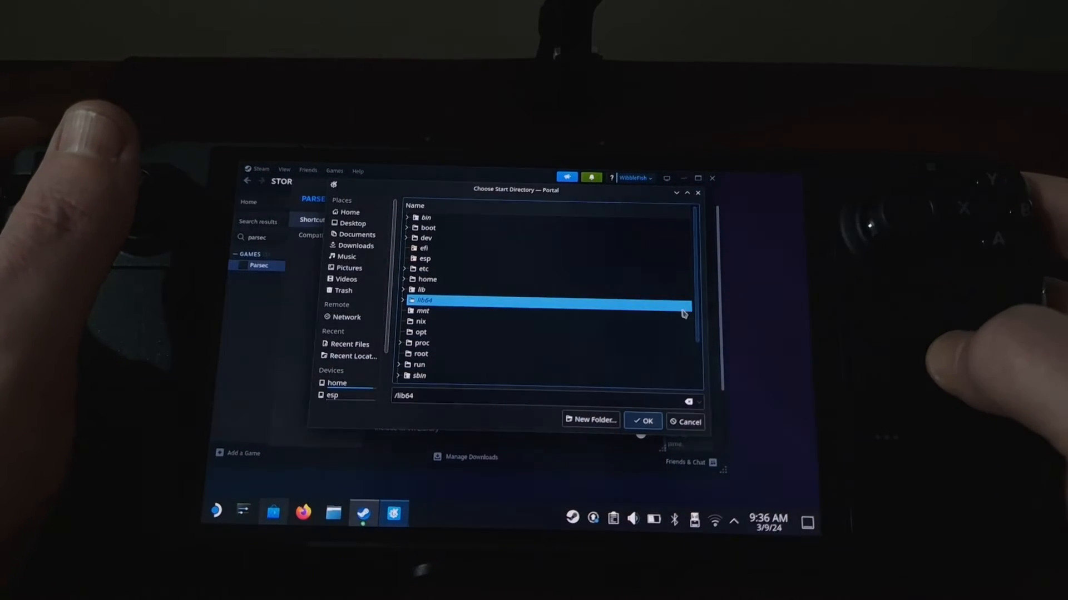
{"action": "scroll", "scroll_direction": "down", "scroll_amount": 3}
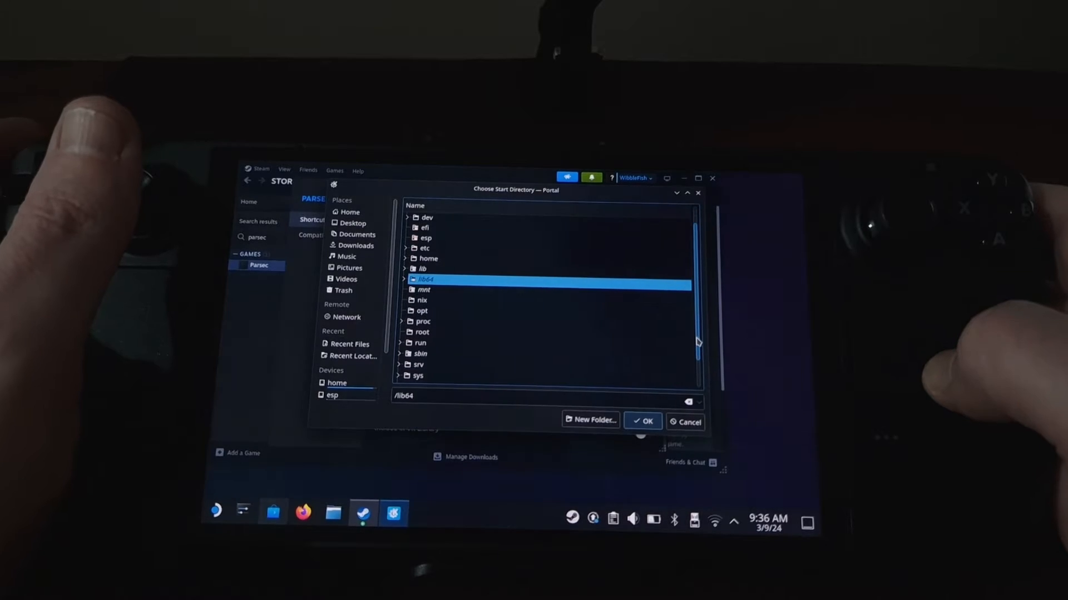
{"action": "scroll", "scroll_direction": "down", "scroll_amount": 3}
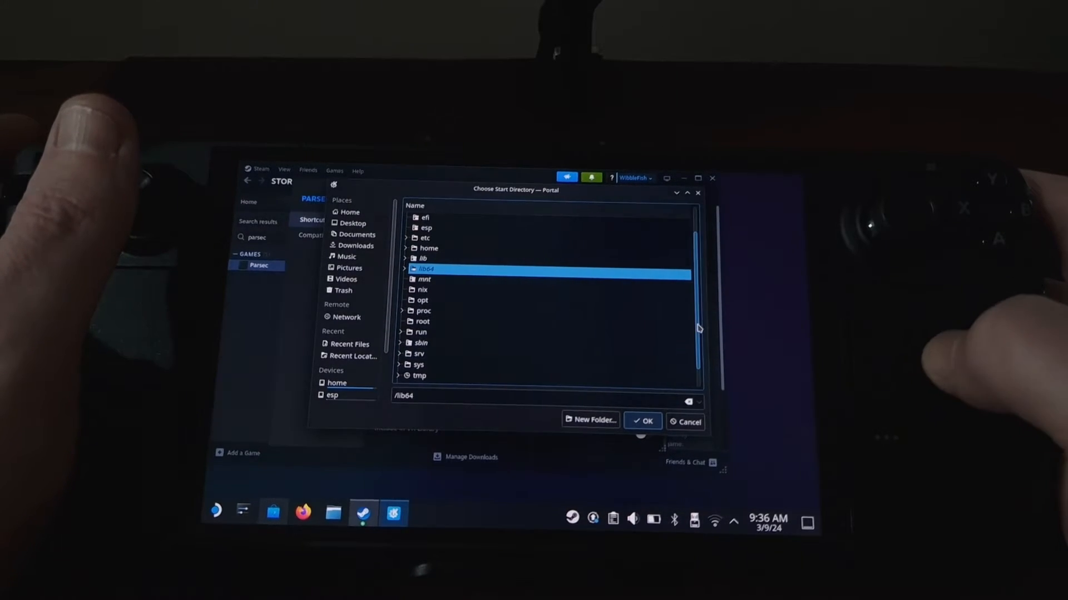
{"action": "scroll", "scroll_direction": "down", "scroll_amount": 3}
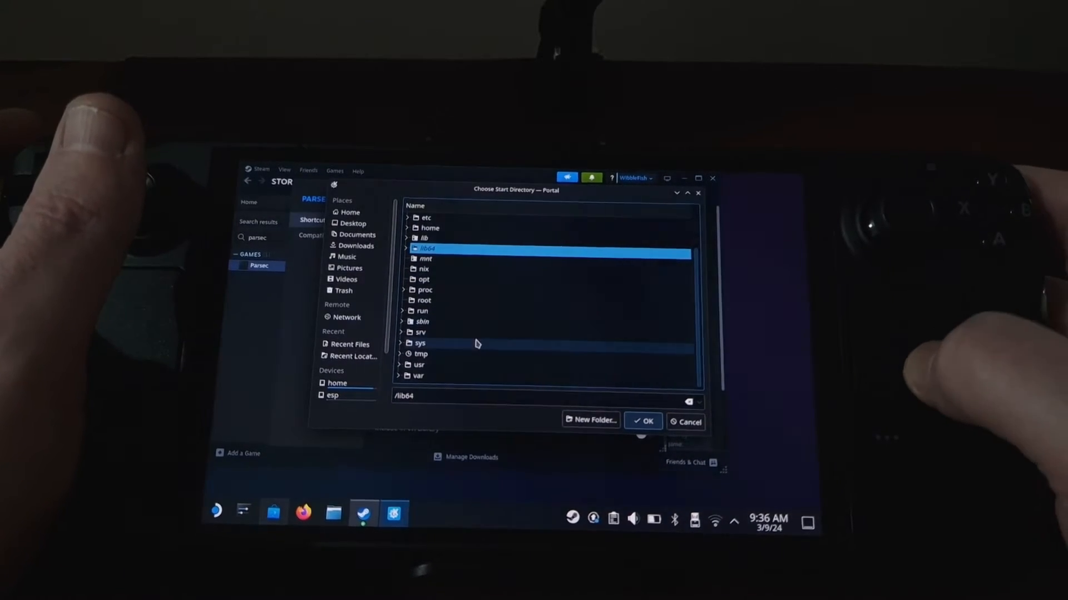
{"action": "left_click", "coordinate": [418, 376]}
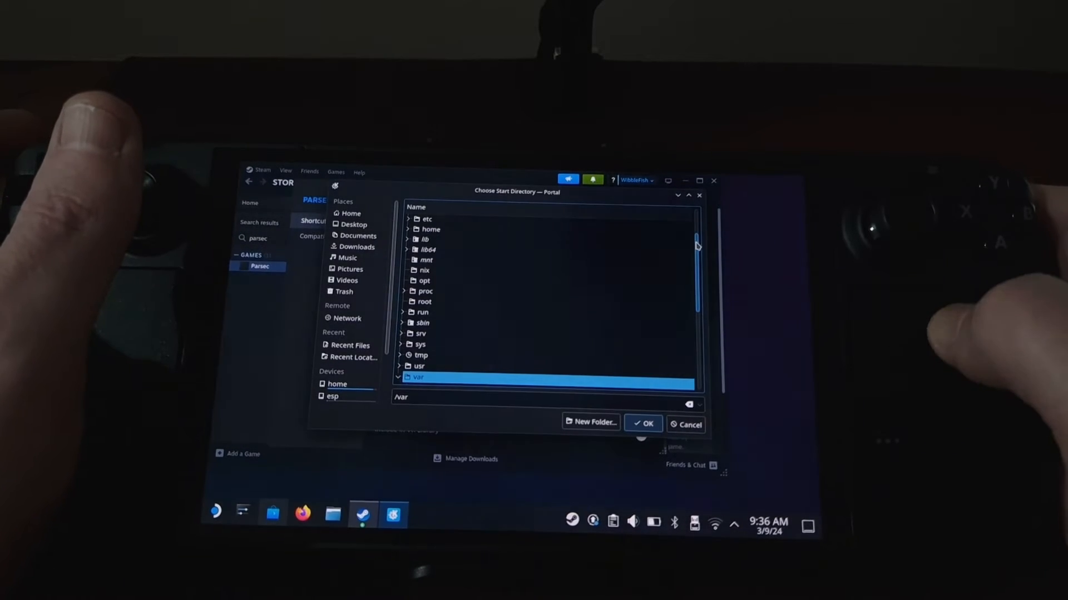
{"action": "left_click", "coordinate": [407, 377]}
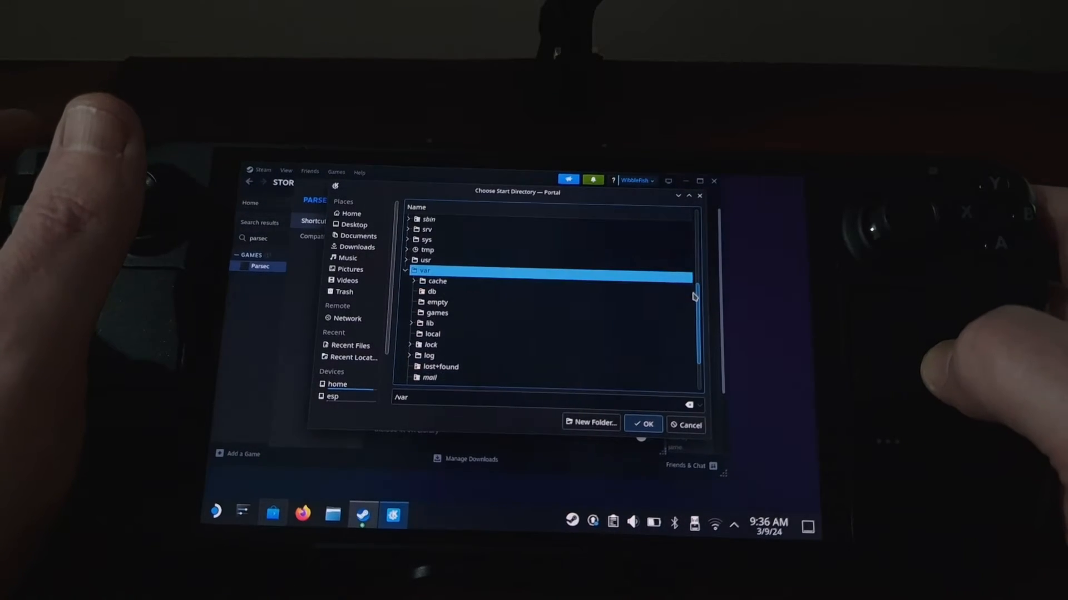
{"action": "scroll", "scroll_direction": "down", "scroll_amount": 3}
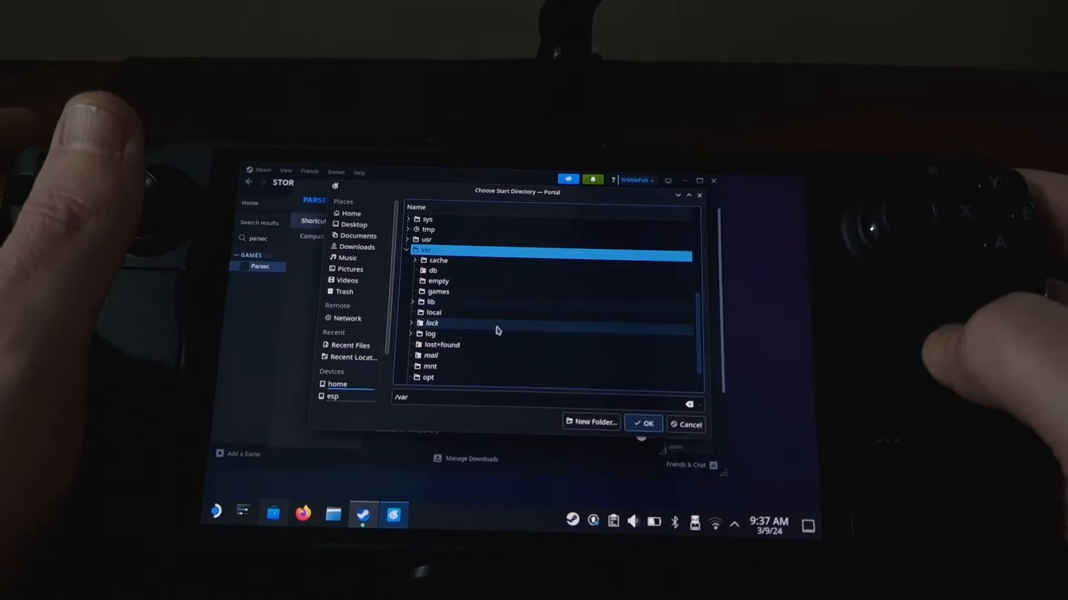
{"action": "left_click", "coordinate": [412, 302]}
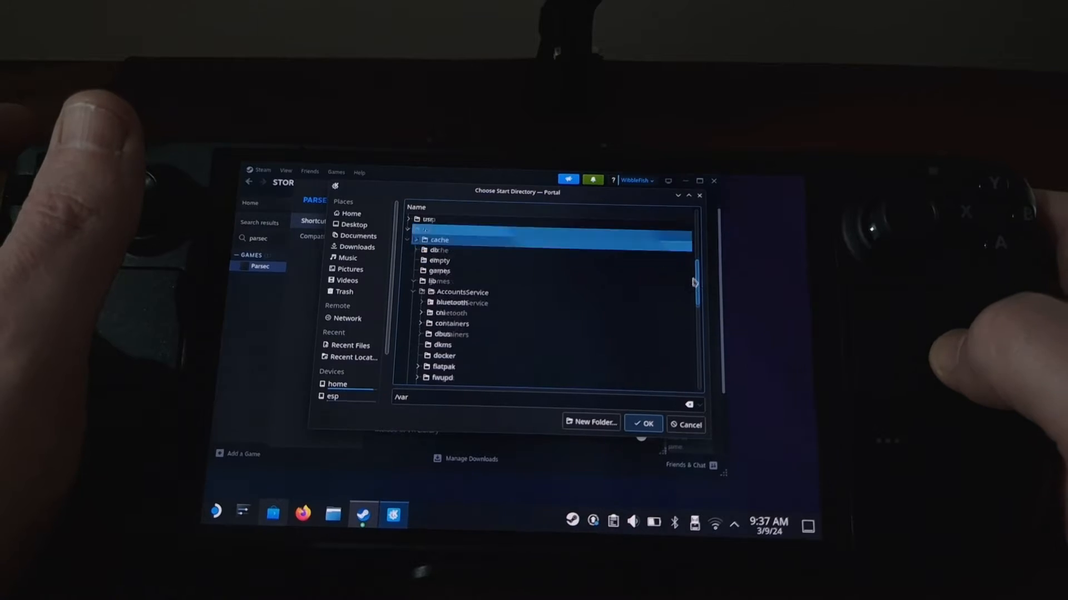
{"action": "scroll", "scroll_direction": "down", "scroll_amount": 3}
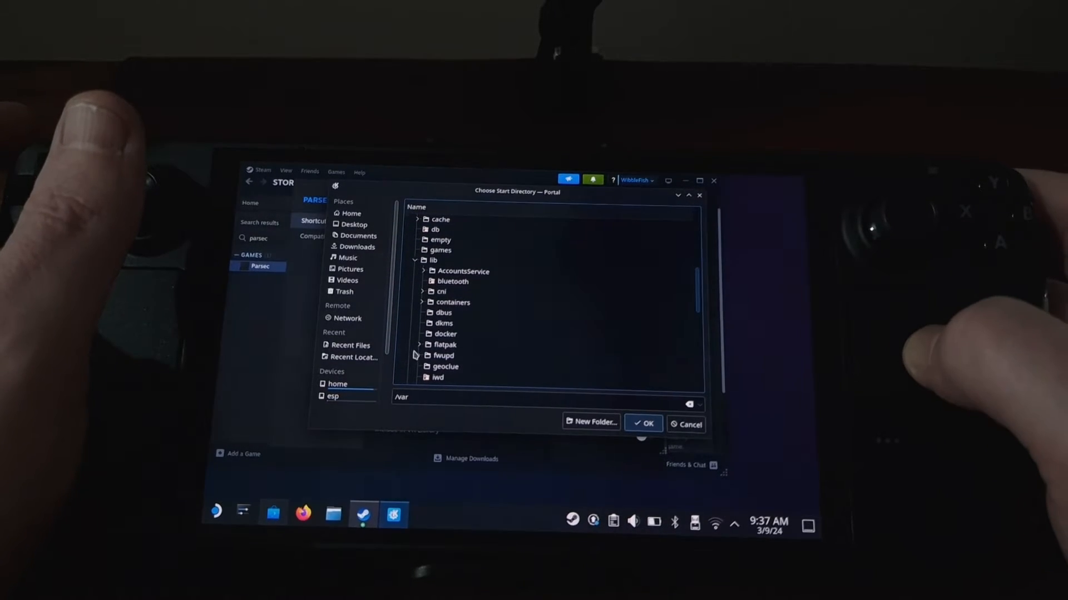
{"action": "left_click", "coordinate": [421, 345]}
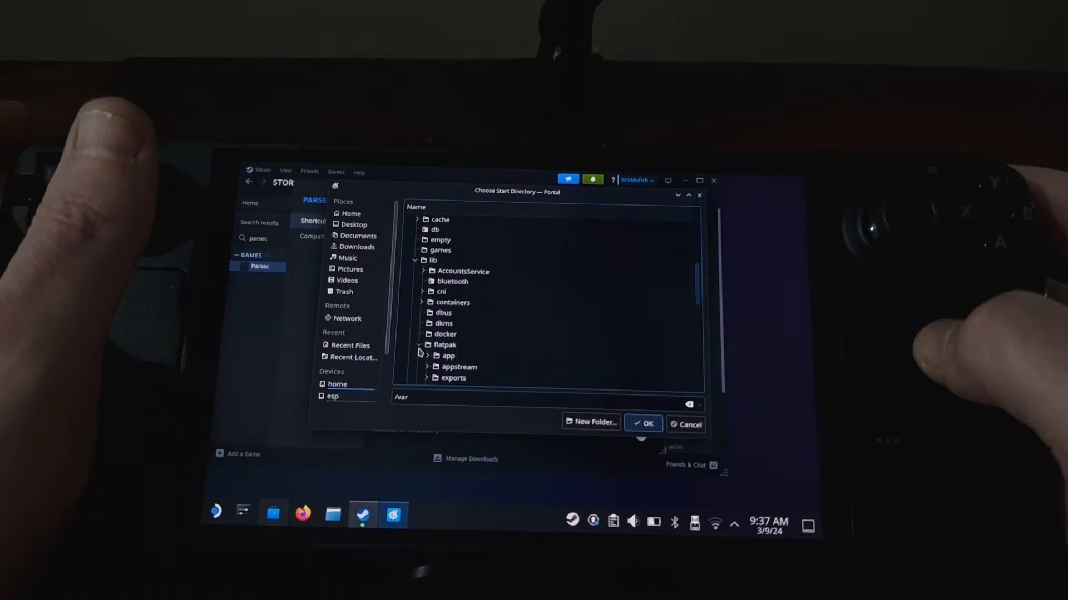
Continue into app > com.parsecgaming.parsec > current > active and confirm files as the start folder
{"action": "left_click", "coordinate": [448, 356]}
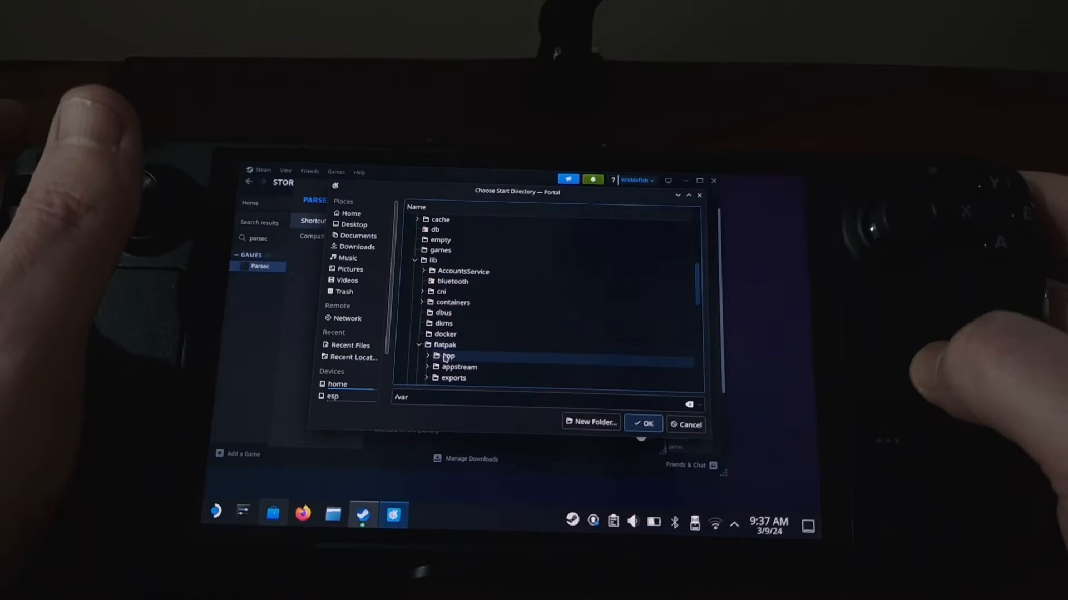
{"action": "left_click", "coordinate": [427, 355]}
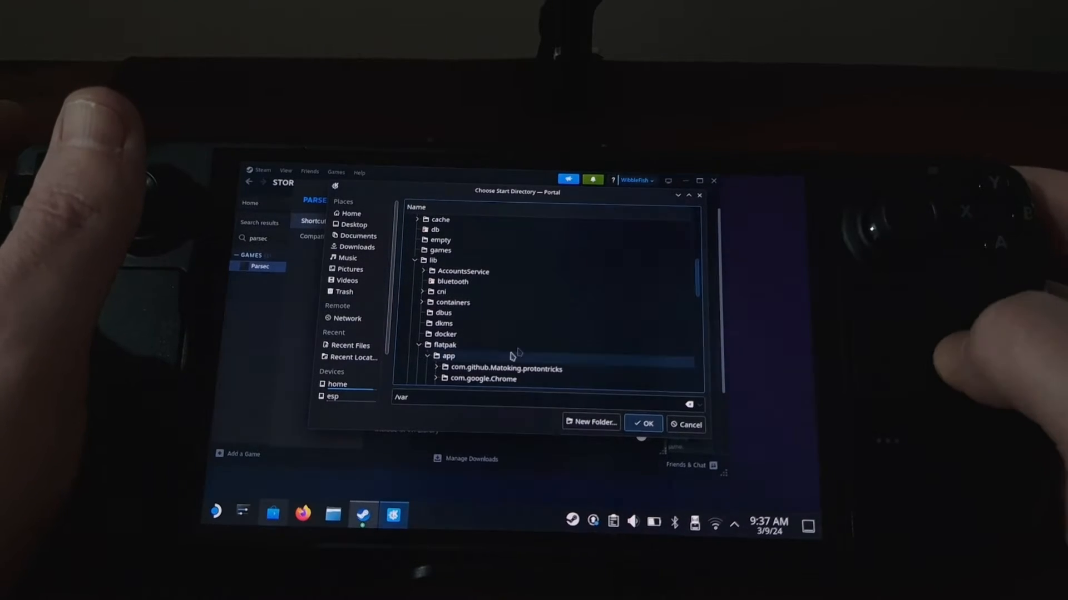
{"action": "scroll", "scroll_direction": "down", "scroll_amount": 3}
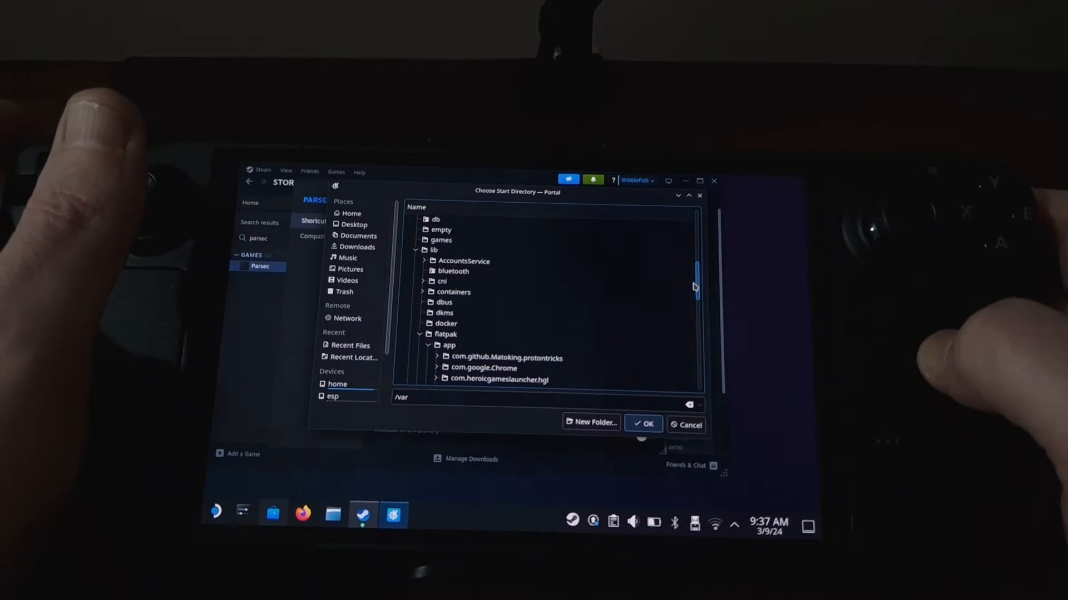
{"action": "scroll", "scroll_direction": "down", "scroll_amount": 3}
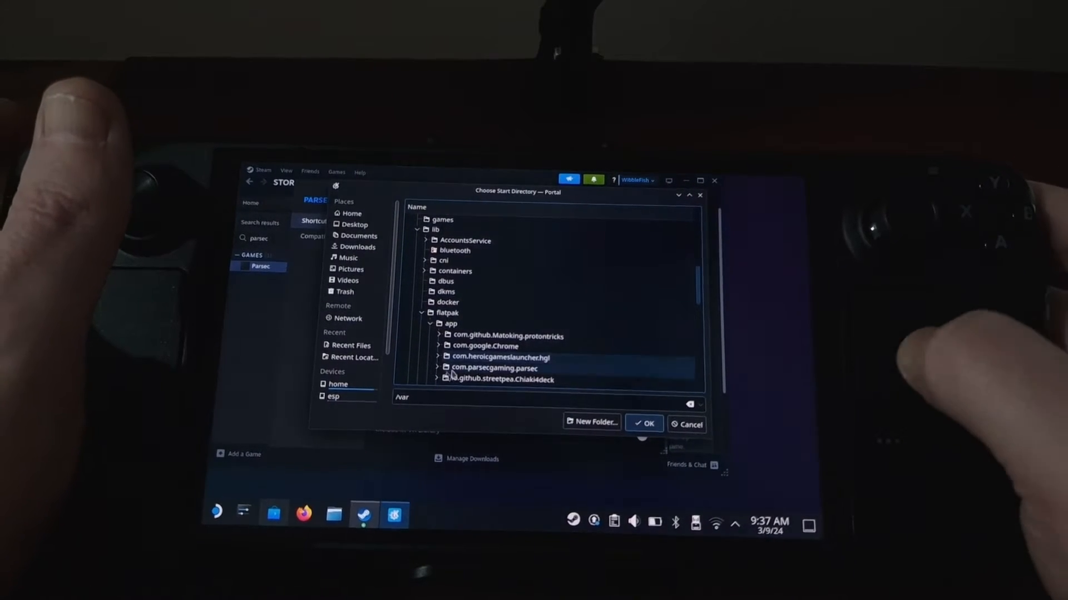
{"action": "left_click", "coordinate": [438, 368]}
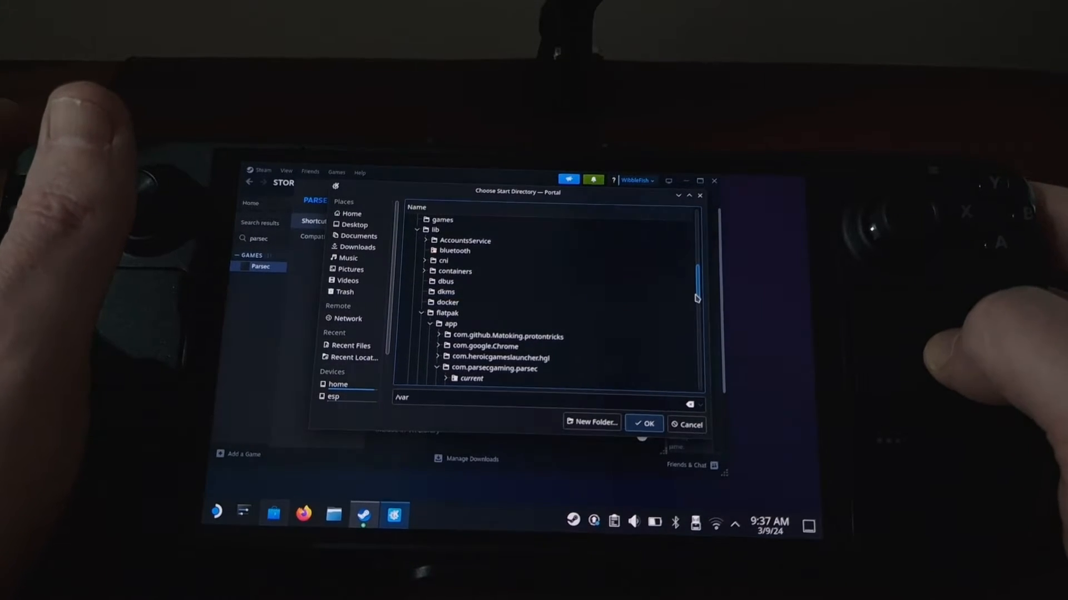
{"action": "scroll", "scroll_direction": "down", "scroll_amount": 3}
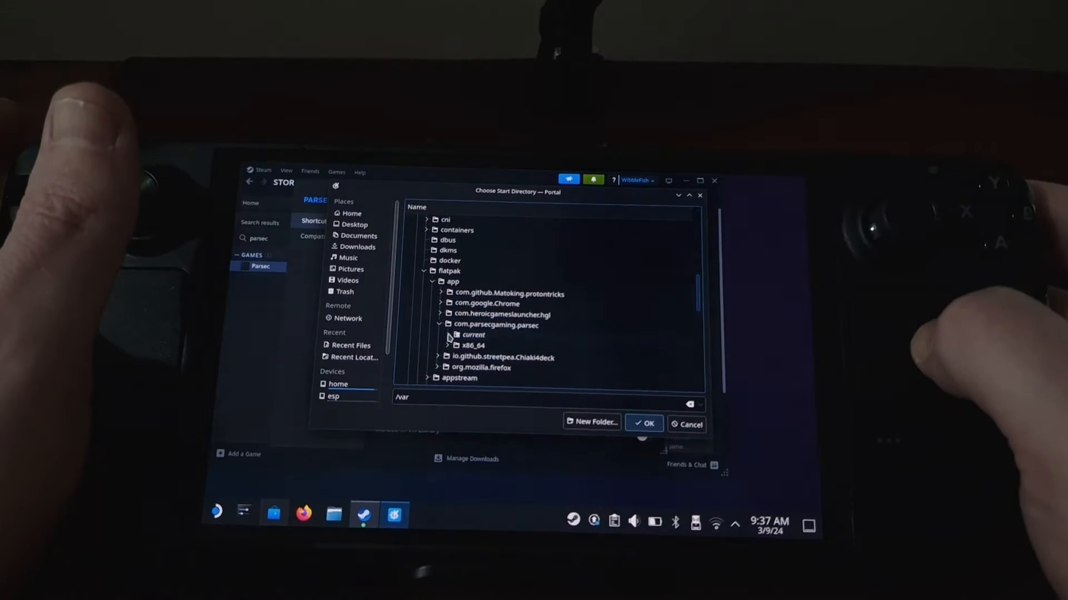
{"action": "left_click", "coordinate": [448, 335]}
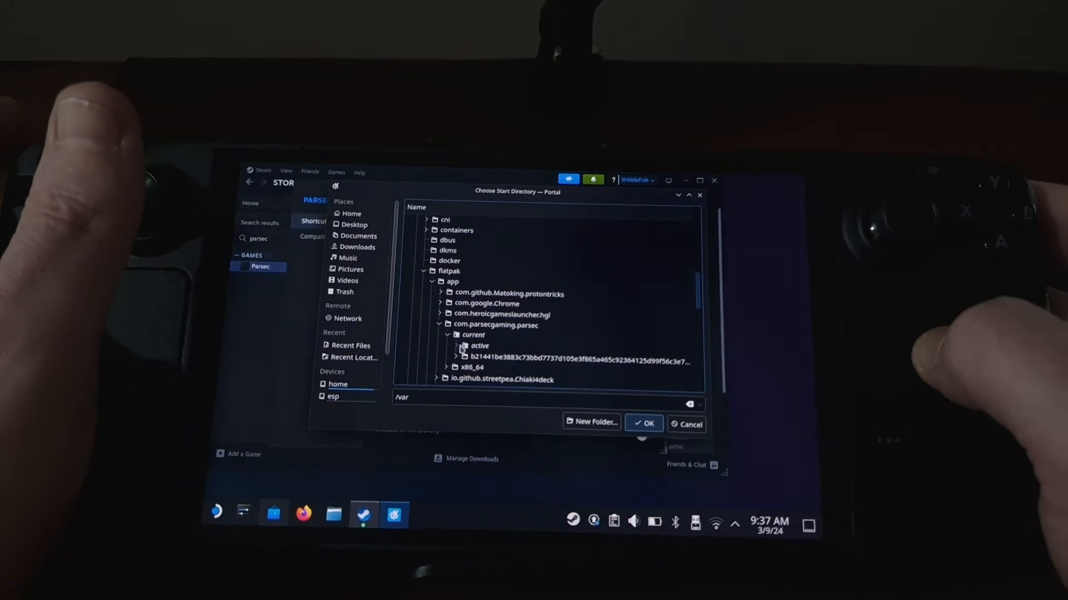
{"action": "left_click", "coordinate": [456, 345]}
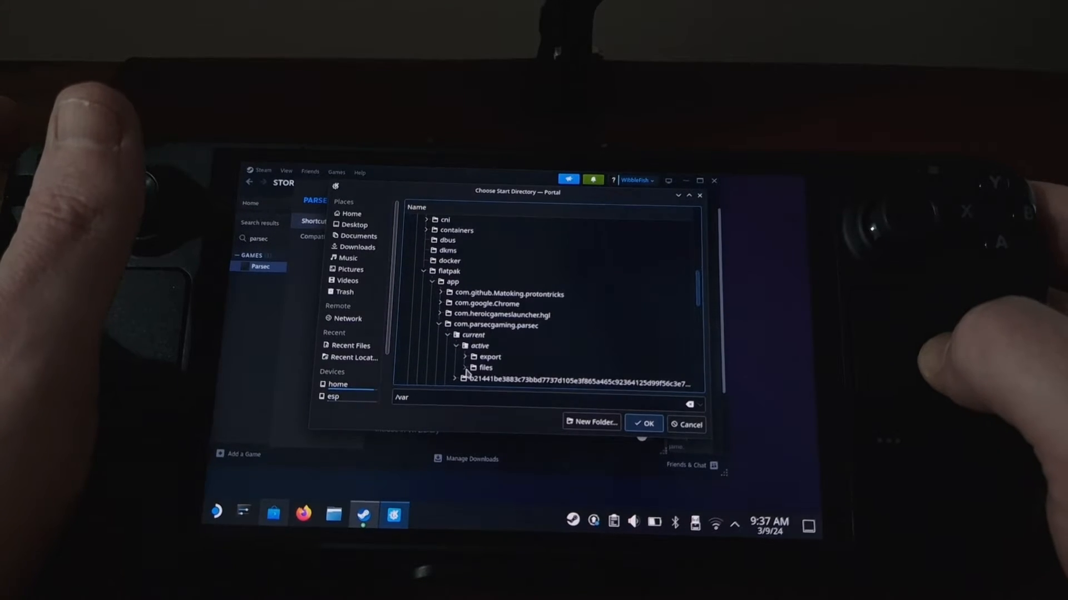
{"action": "left_click", "coordinate": [485, 368]}
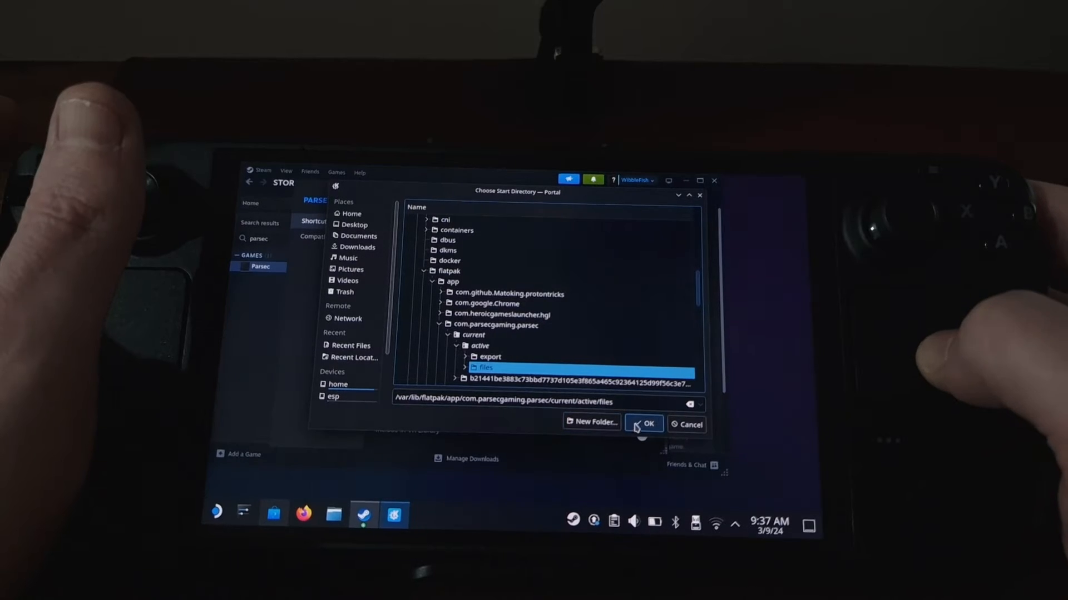
{"action": "left_click", "coordinate": [645, 424]}
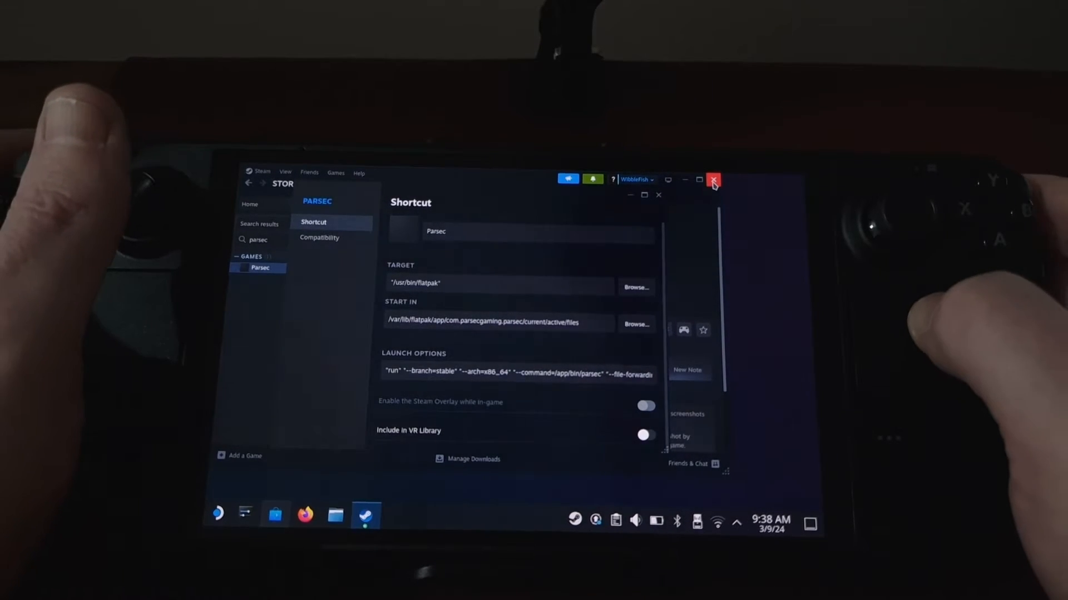
Close the Steam client window and the Parsec Properties window
{"action": "left_click", "coordinate": [713, 180]}
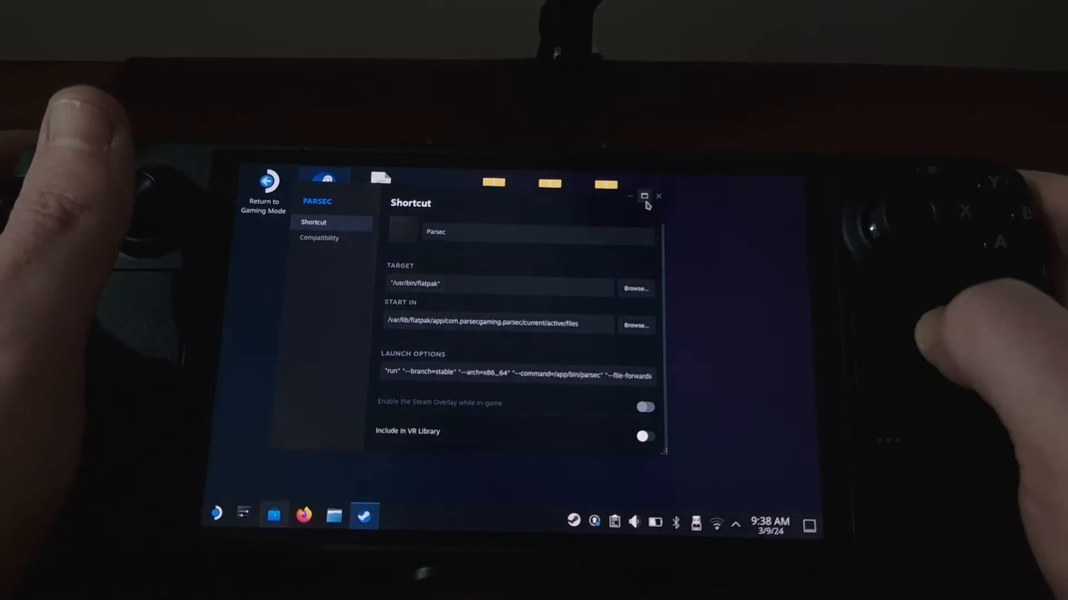
{"action": "left_click", "coordinate": [657, 197]}
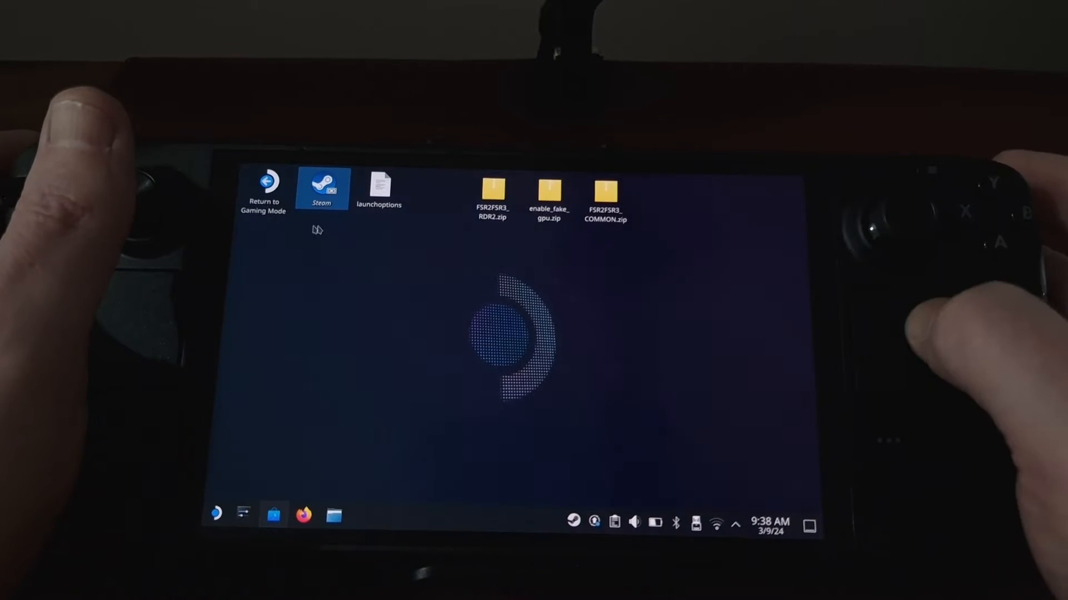
Return to Gaming Mode using the desktop shortcut
{"action": "left_click", "coordinate": [262, 190]}
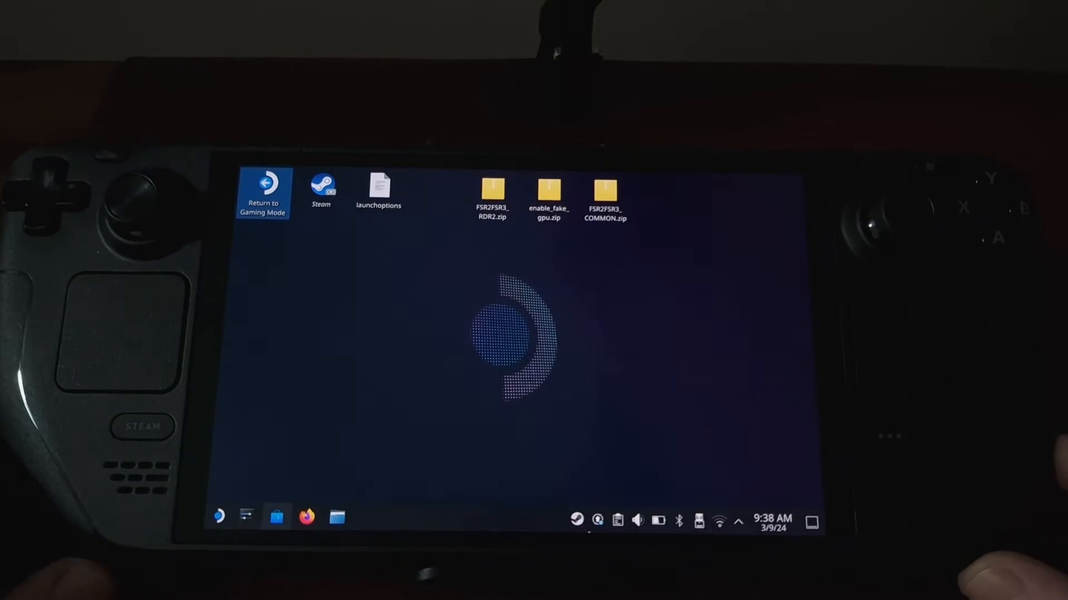
{"action": "left_click", "coordinate": [262, 192]}
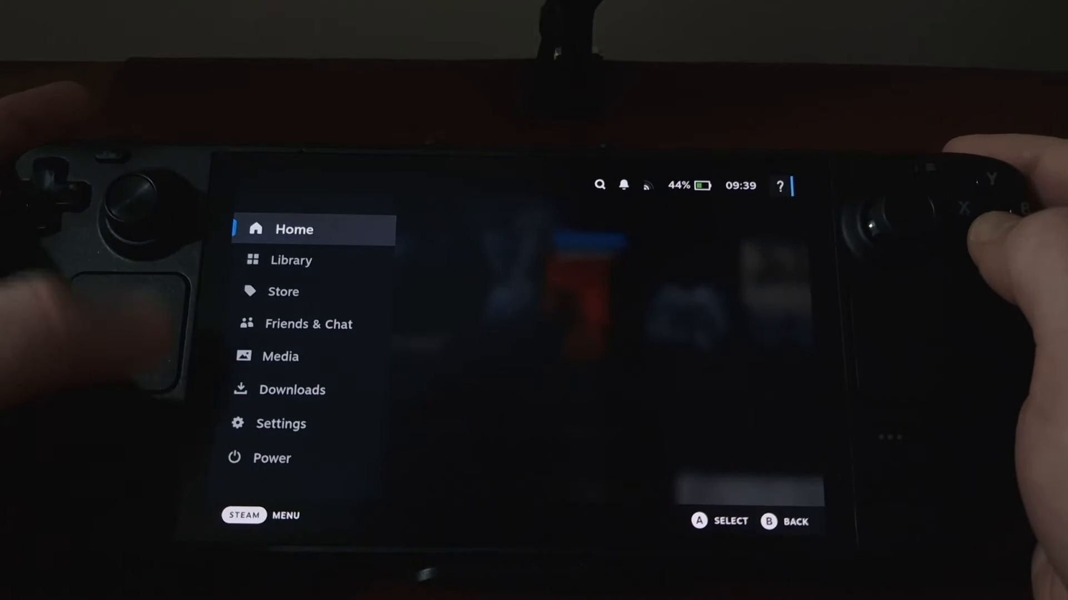
Launch Parsec from the library's Non-Steam collection, reaching its login screen
{"action": "left_click", "coordinate": [290, 259]}
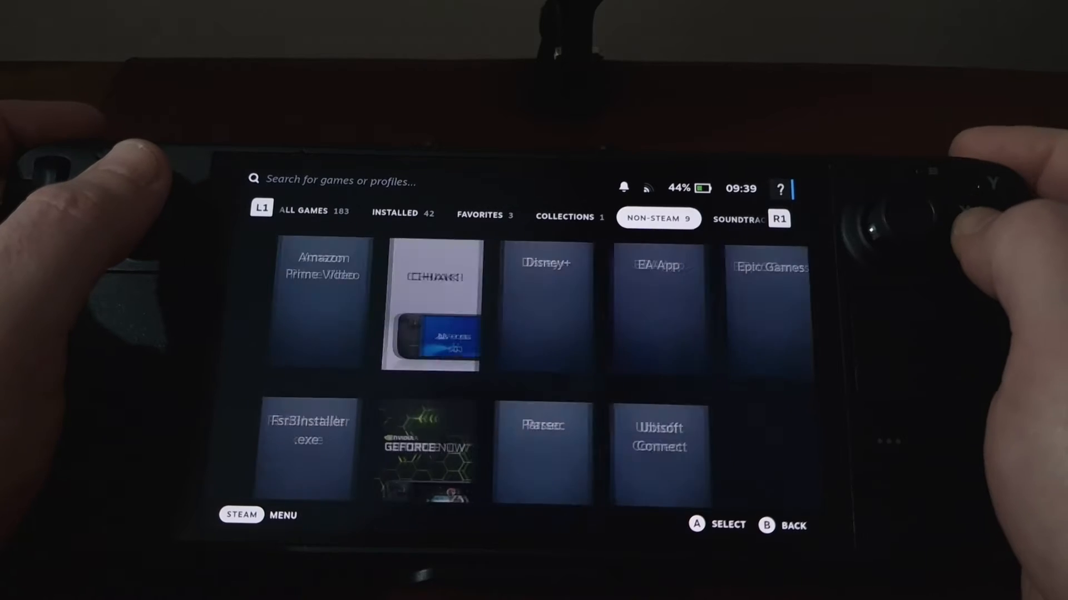
{"action": "left_click", "coordinate": [629, 307]}
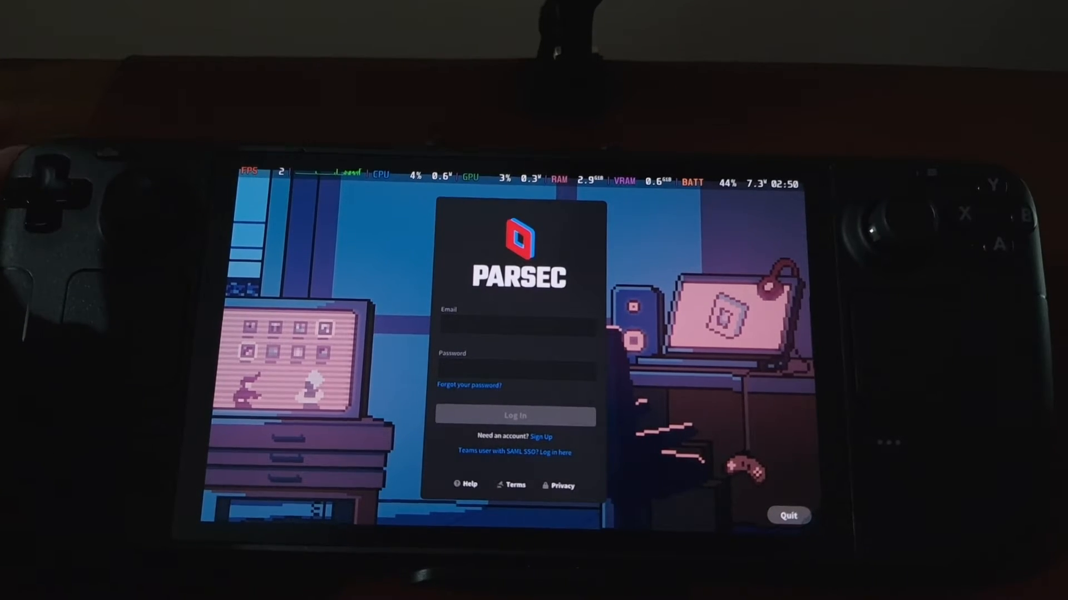
Sign in to Parsec and connect to the host laptop LAPTOP-N40TBFPU
{"action": "left_click", "coordinate": [514, 326]}
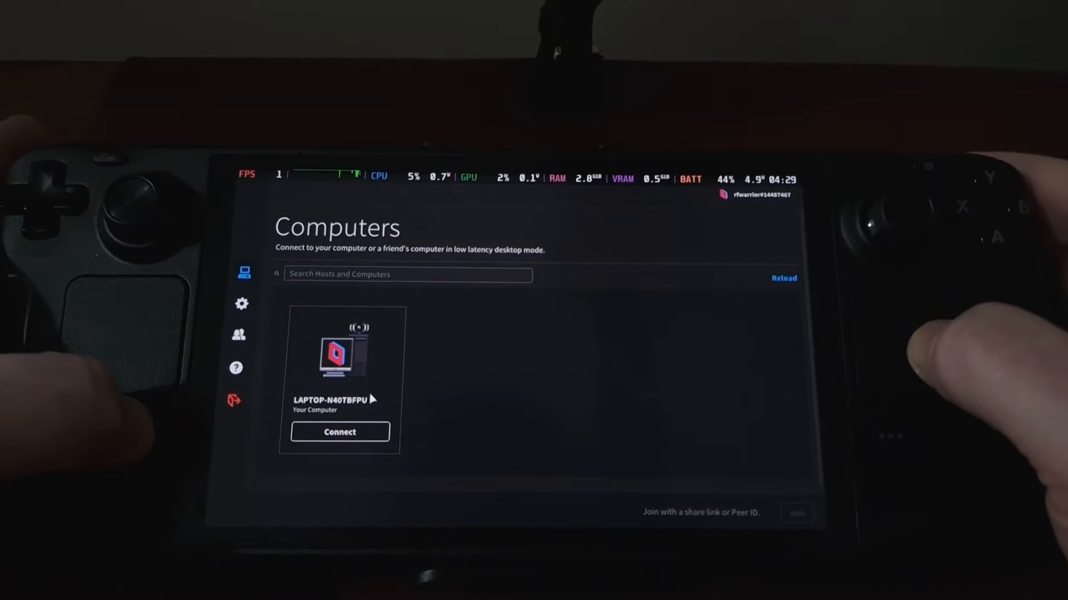
{"action": "left_click", "coordinate": [339, 431]}
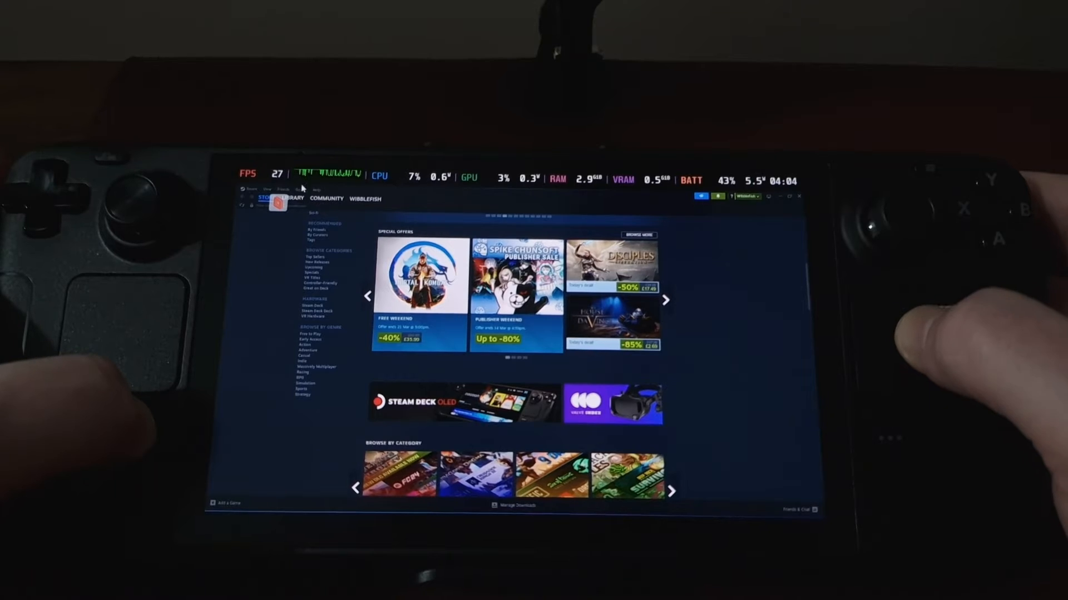
From the streamed laptop's Steam Library, launch Fort Solis with Play
{"action": "left_click", "coordinate": [290, 198]}
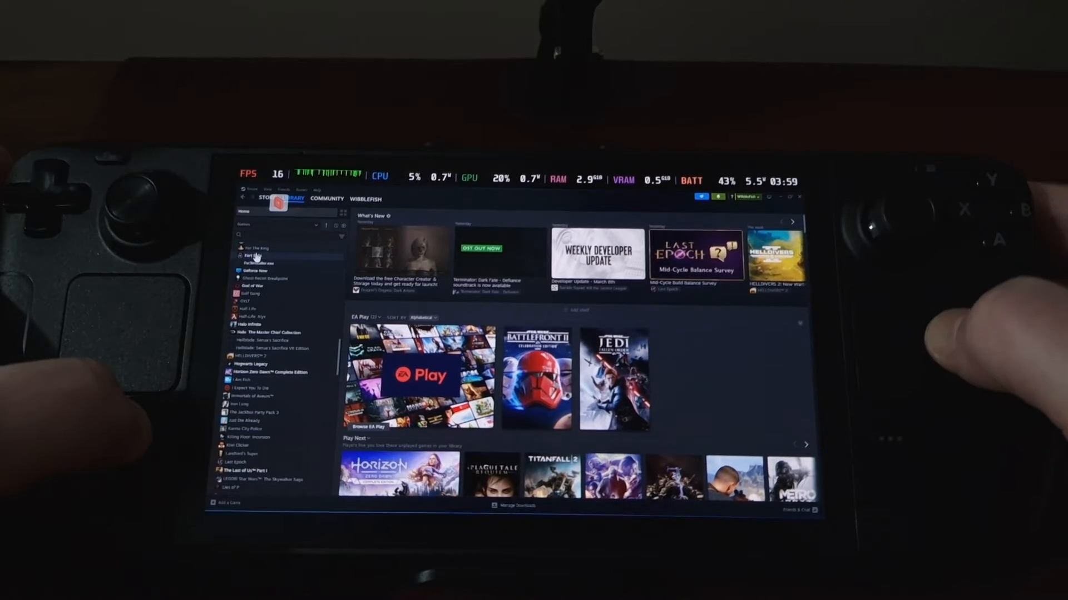
{"action": "left_click", "coordinate": [250, 256]}
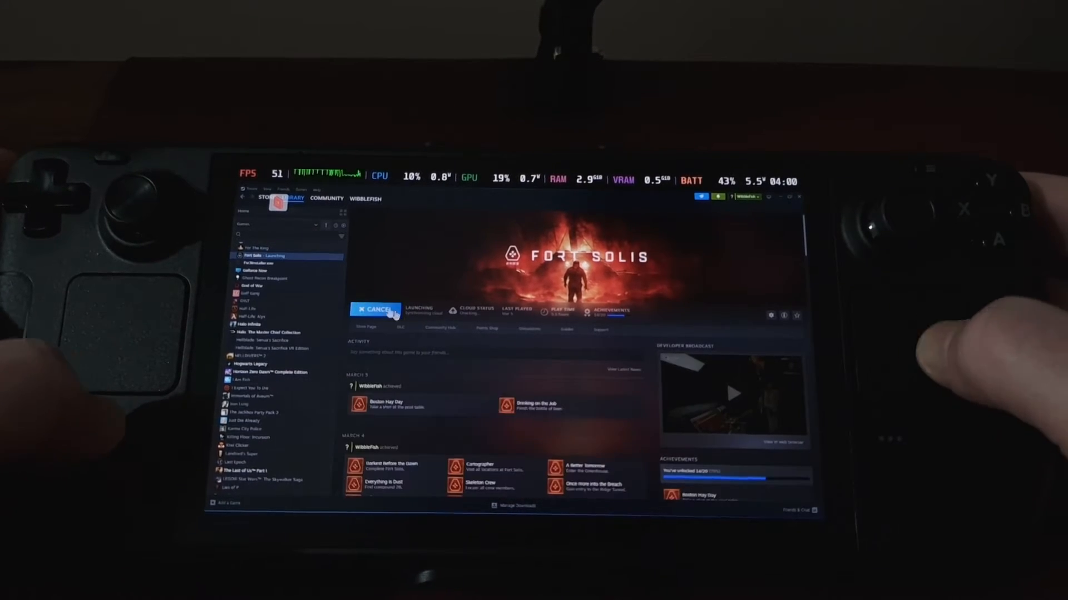